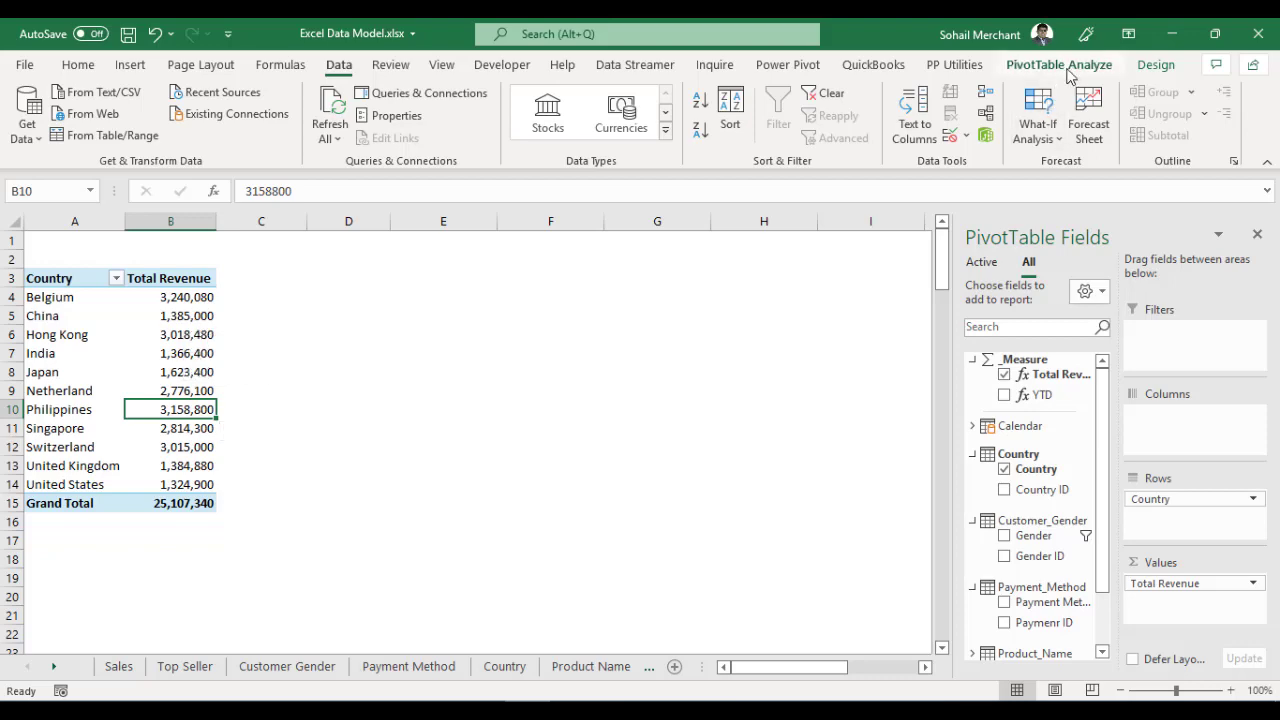
- Convert the revenue-by-country PivotTable into CUBEVALUE formulas via OLAP Tools
left_click(1060, 64)
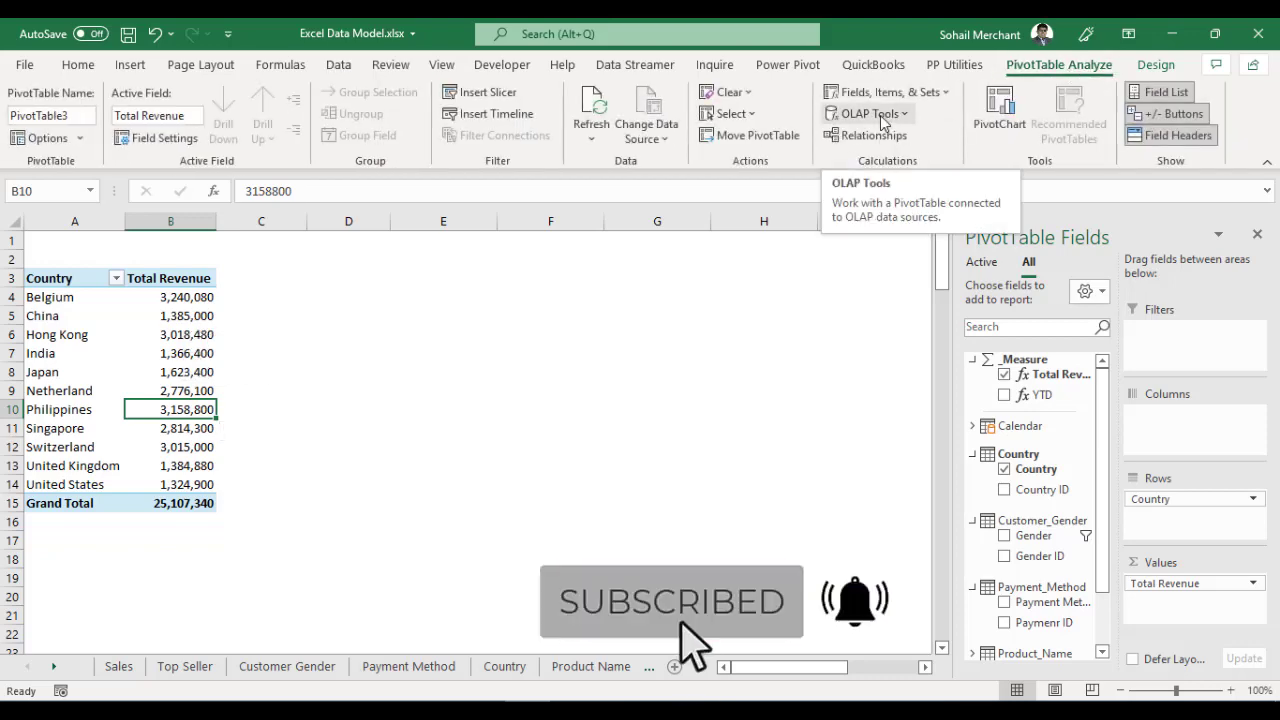
left_click(864, 112)
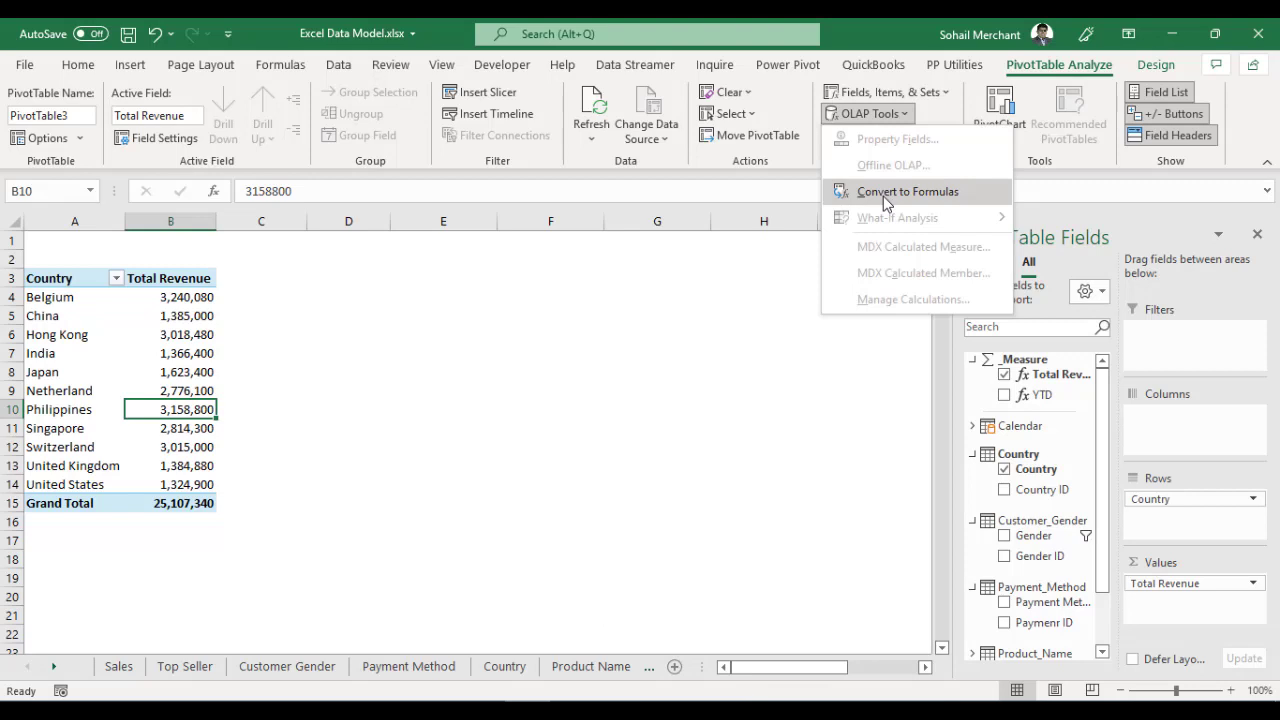
left_click(906, 192)
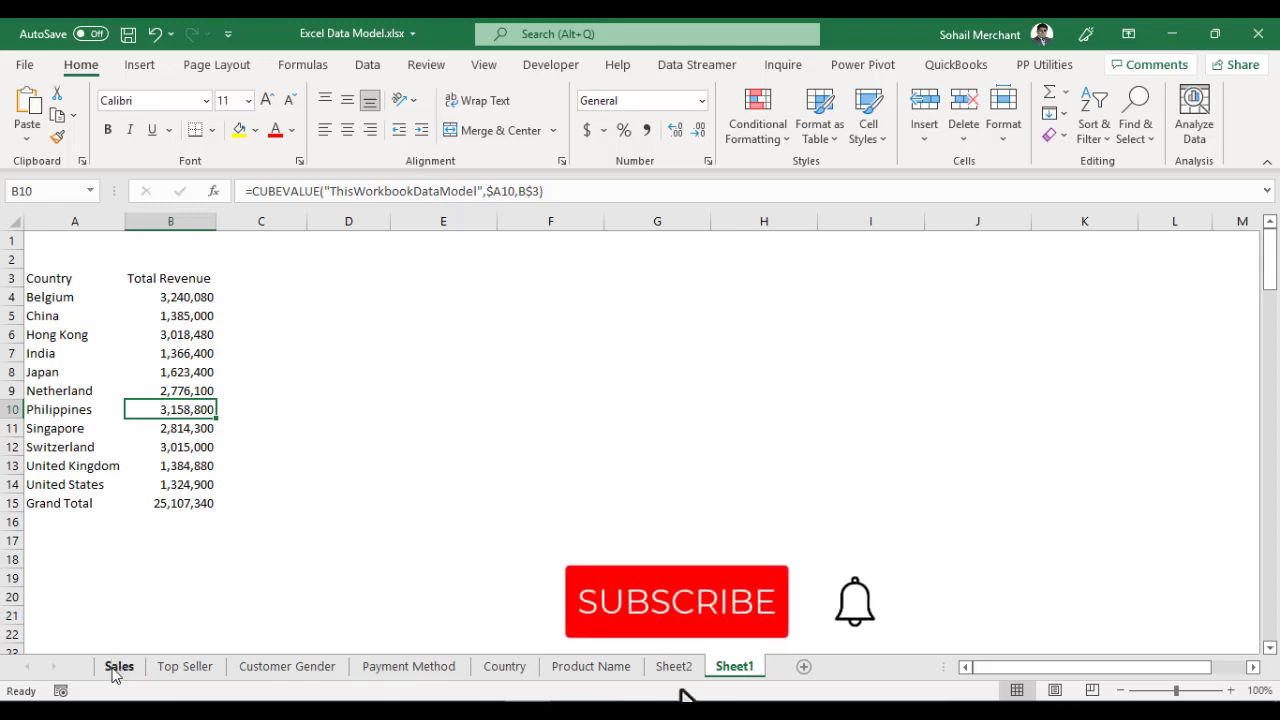
- Edit a Sales quantity in G5 and refresh all so the grand total reads 144,987,340
left_click(118, 666)
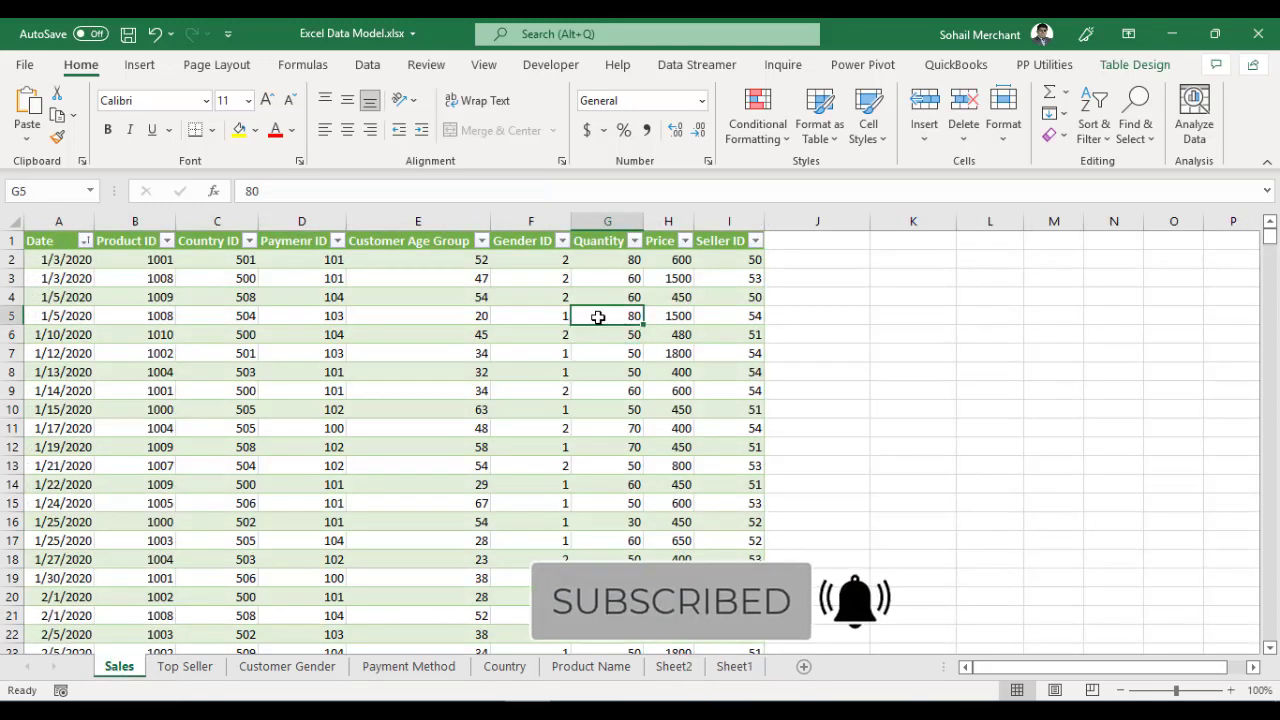
left_click(732, 666)
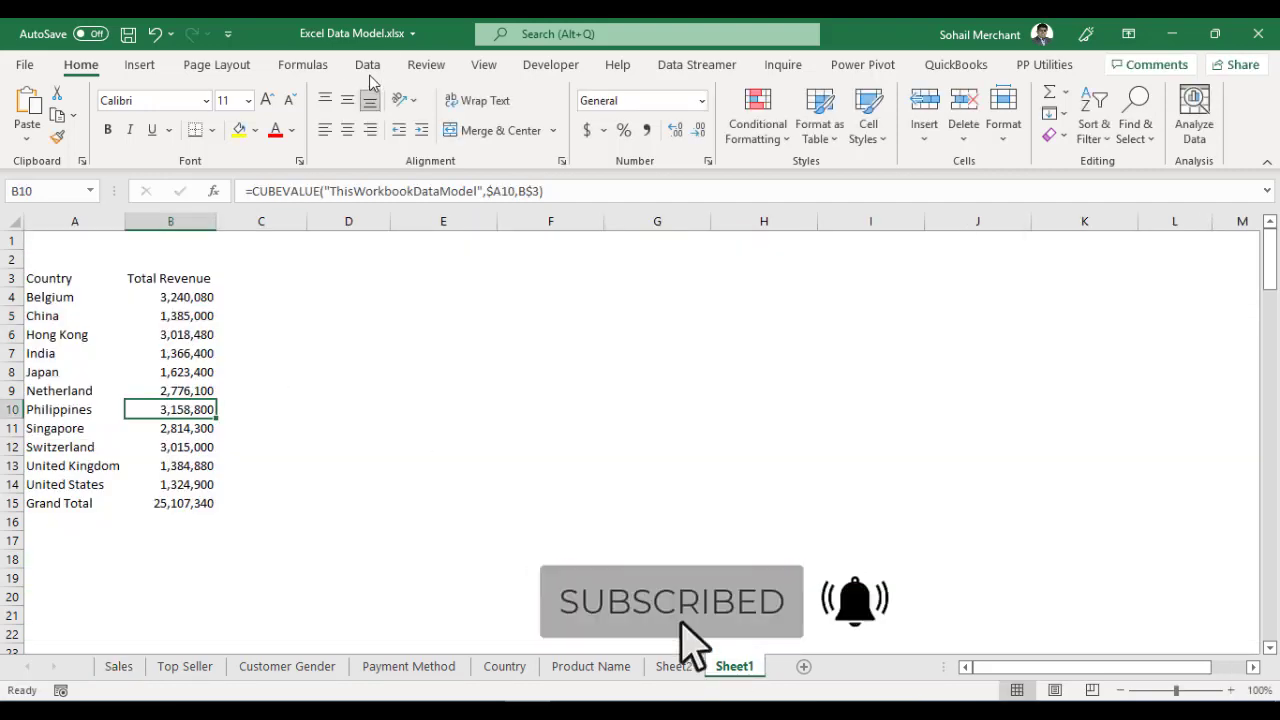
left_click(368, 64)
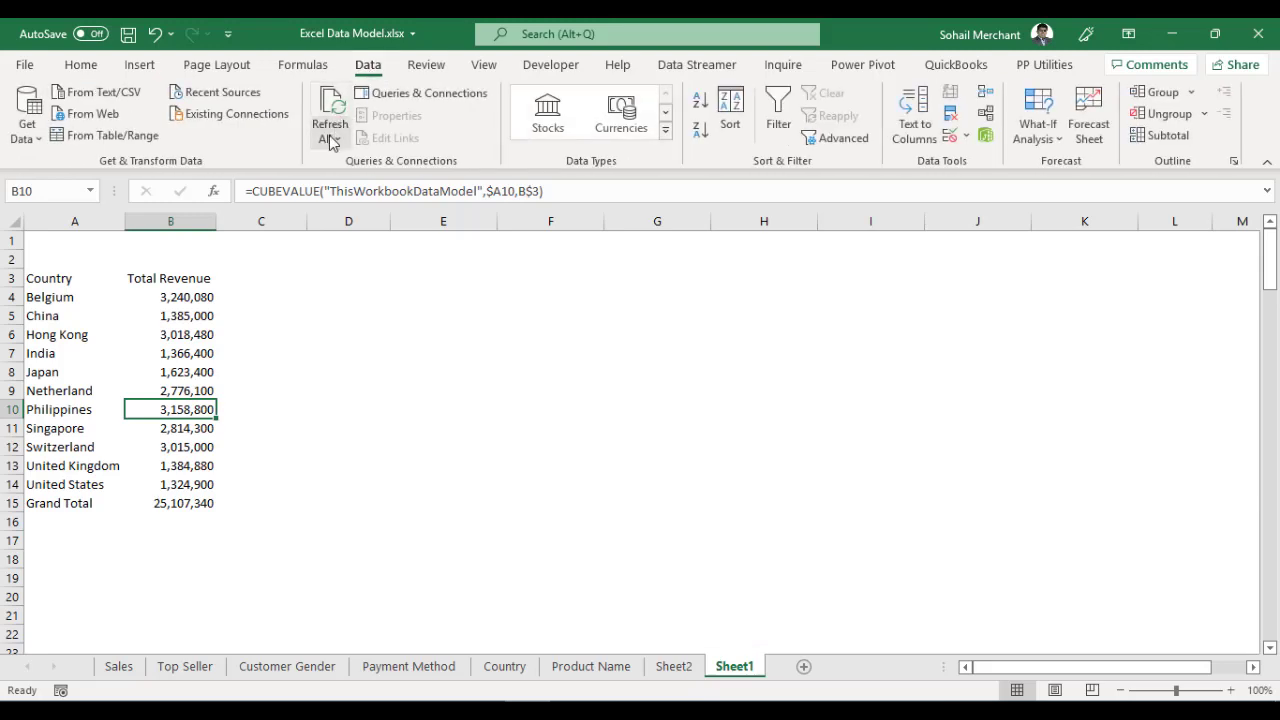
left_click(328, 110)
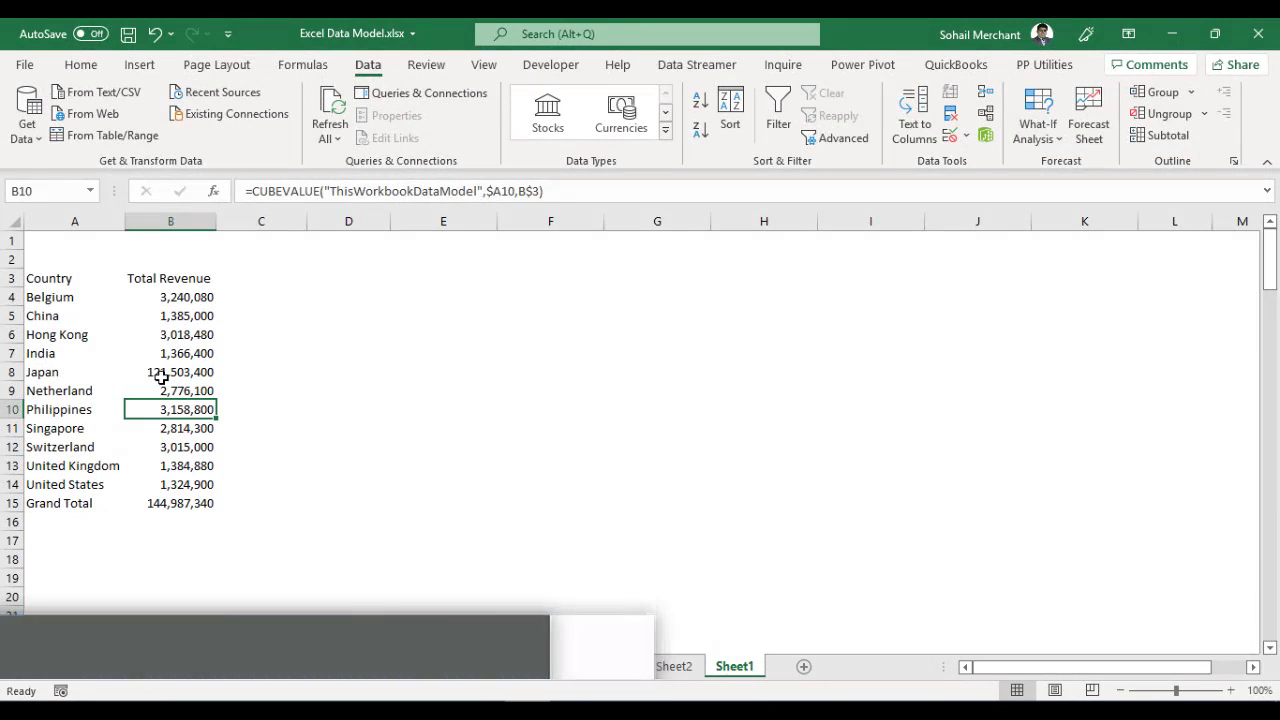
left_click(80, 64)
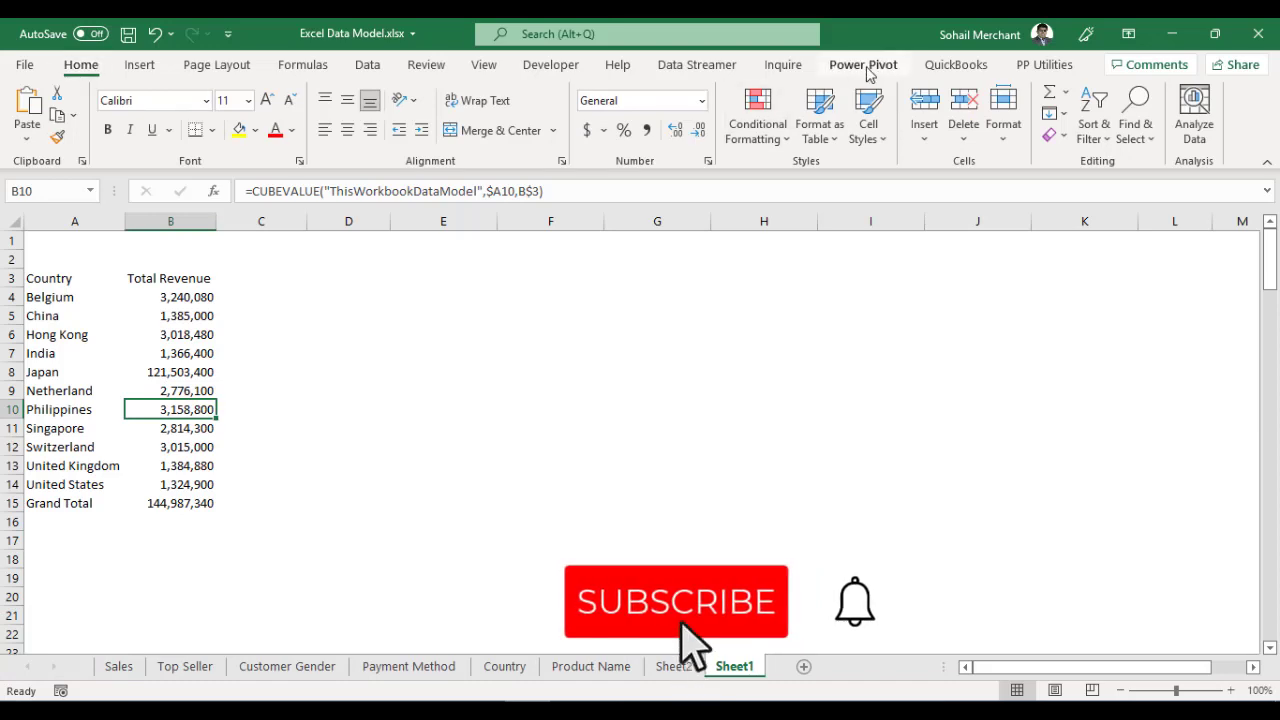
left_click(864, 64)
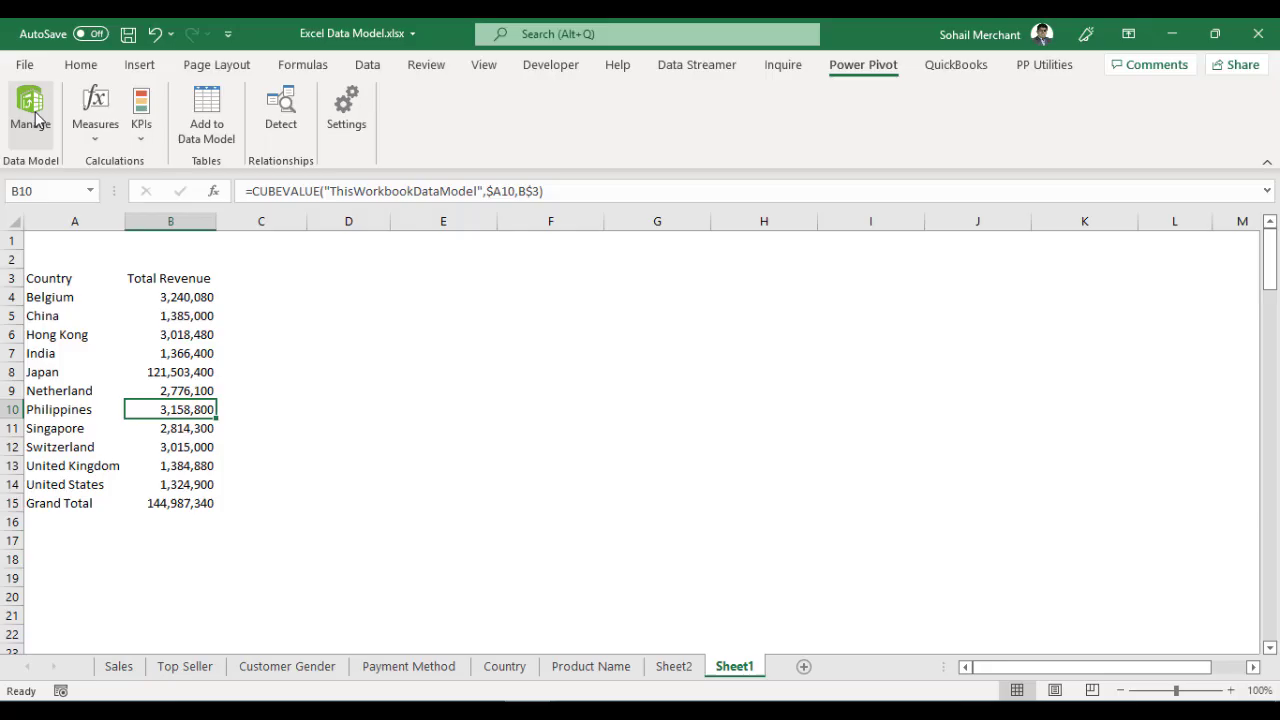
left_click(30, 110)
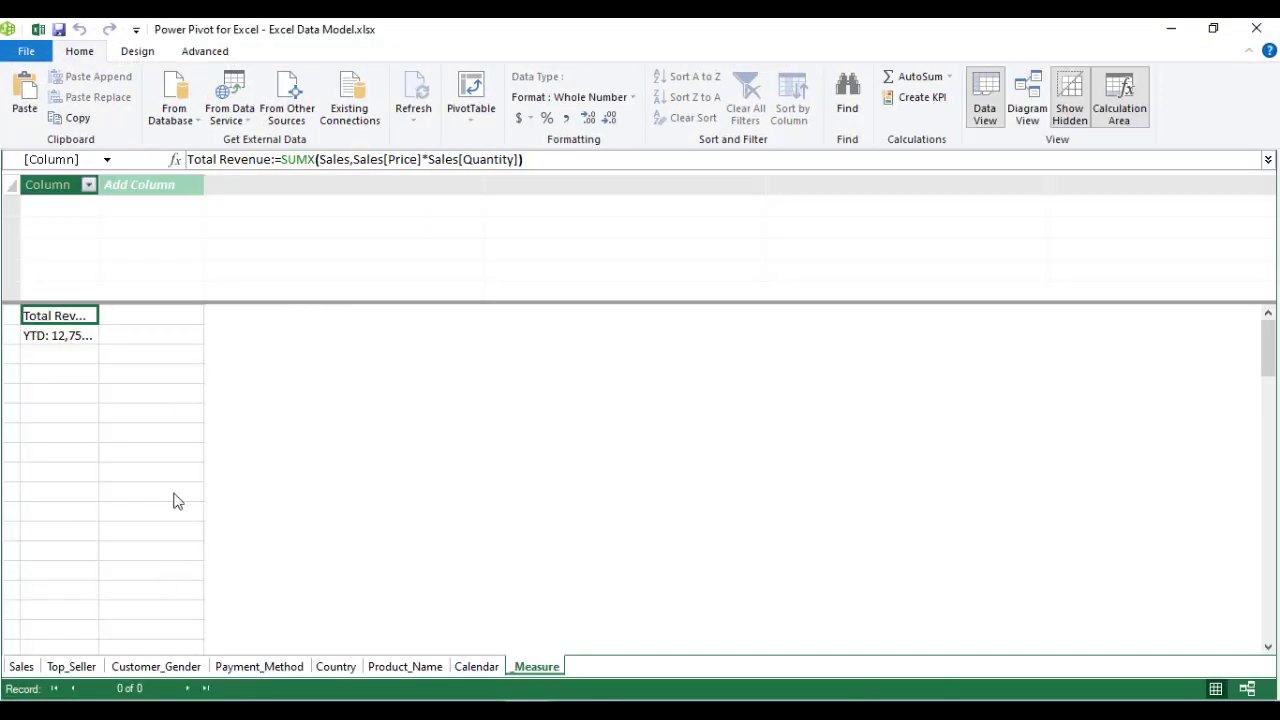
left_click(58, 354)
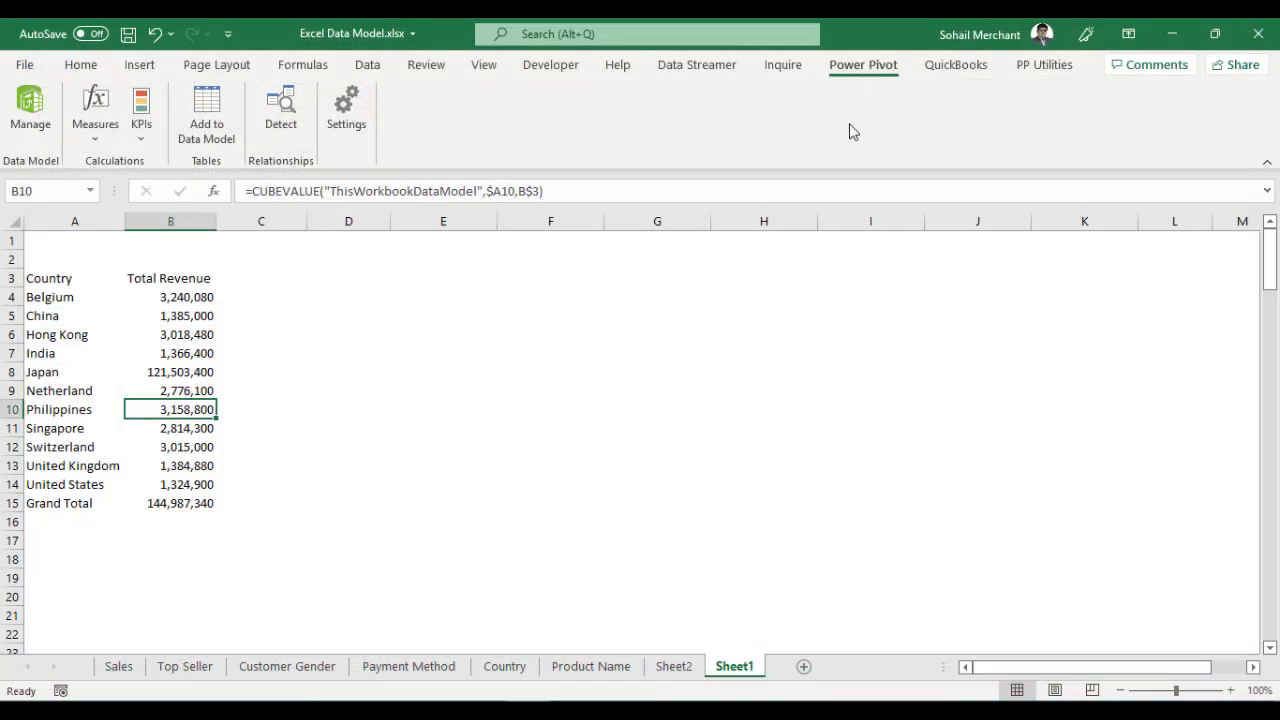
mouse_move(100, 168)
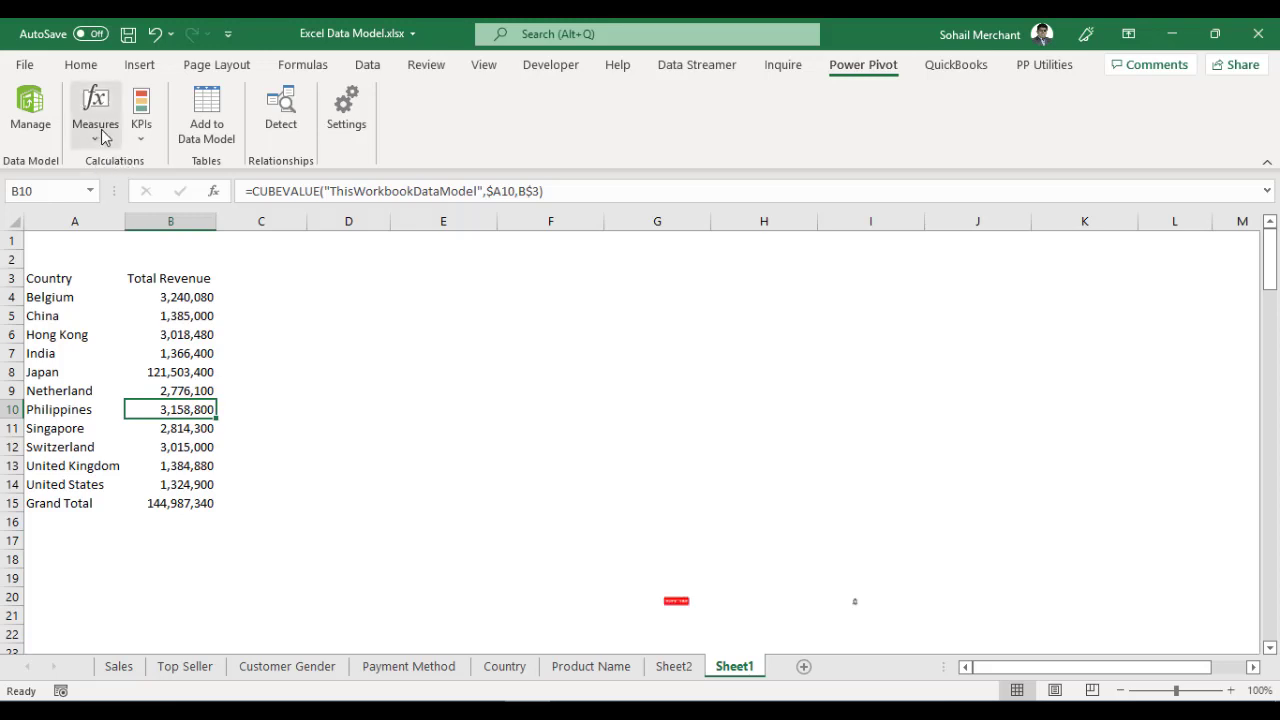
left_click(96, 110)
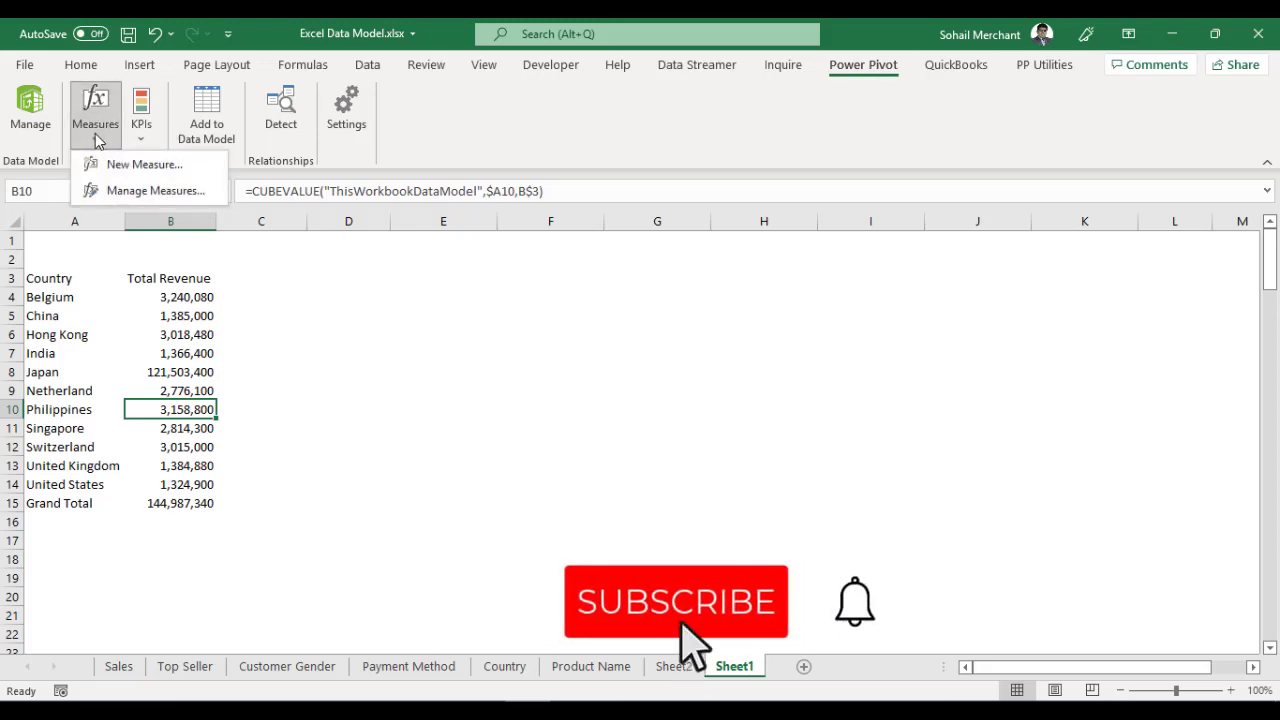
left_click(144, 164)
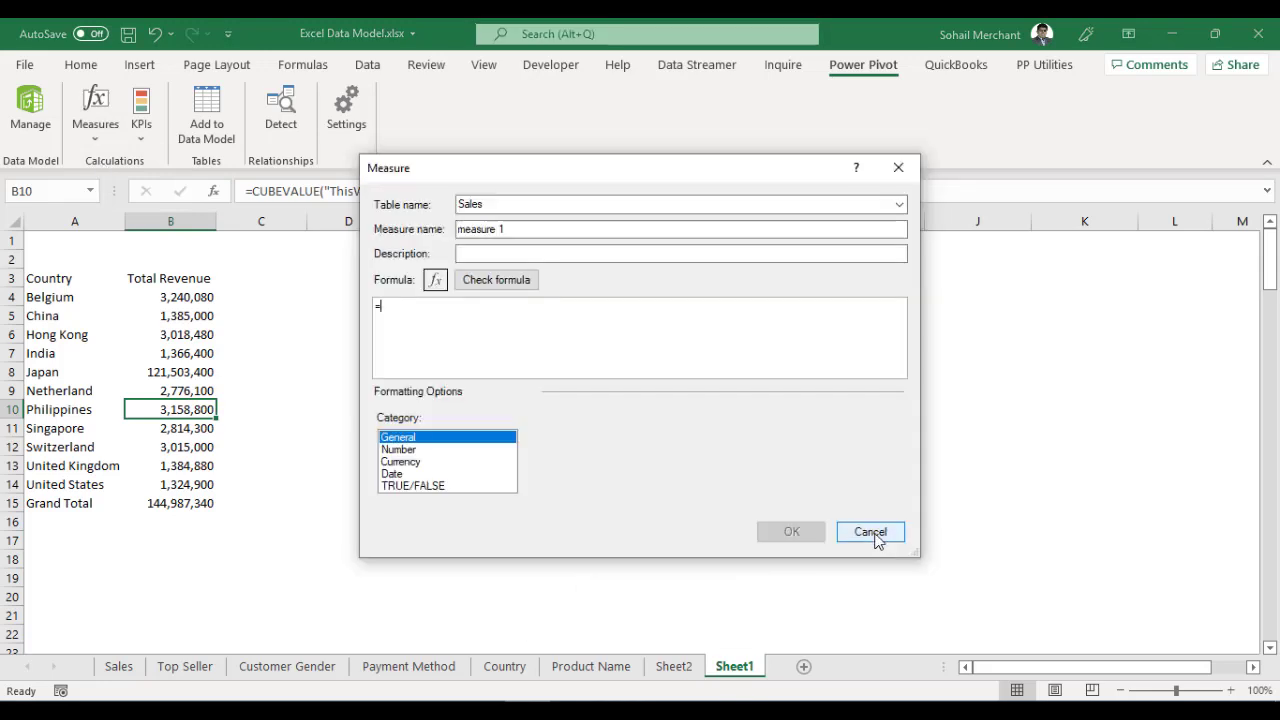
left_click(868, 532)
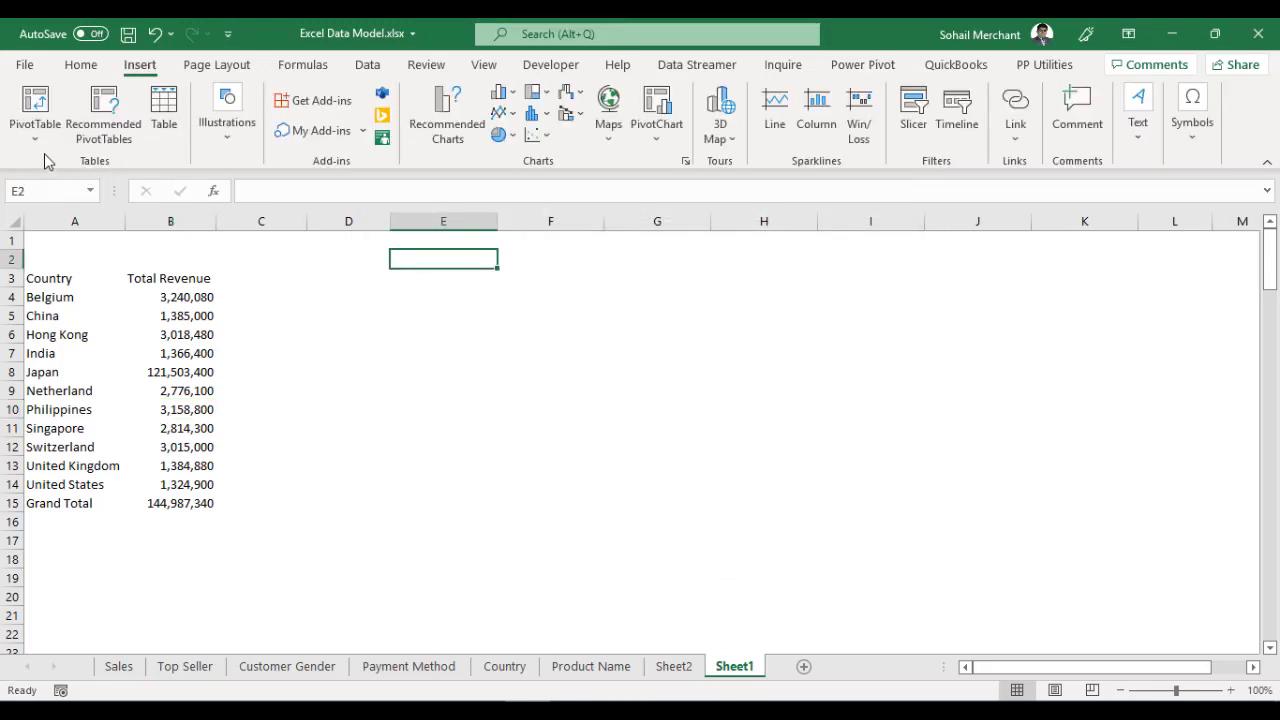
- Insert a data-model PivotTable at Sheet1!$E$2 and bring up the Calendar table's actions
left_click(34, 110)
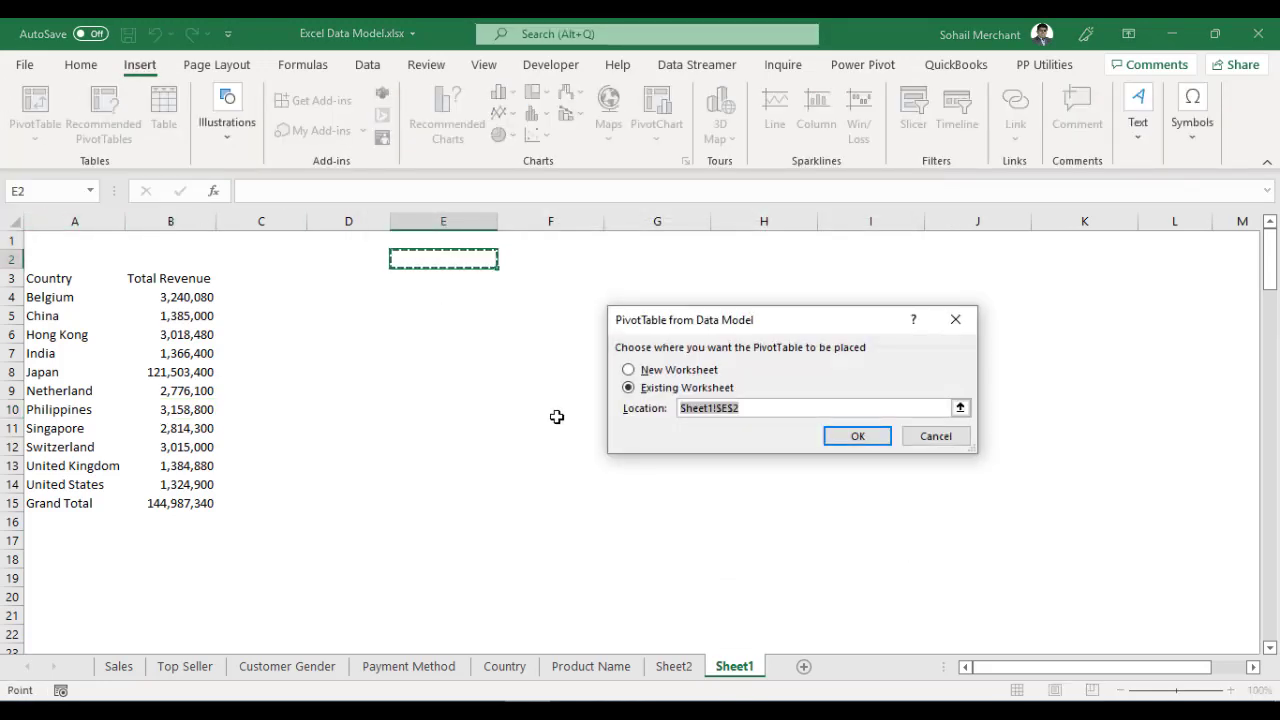
left_click(856, 436)
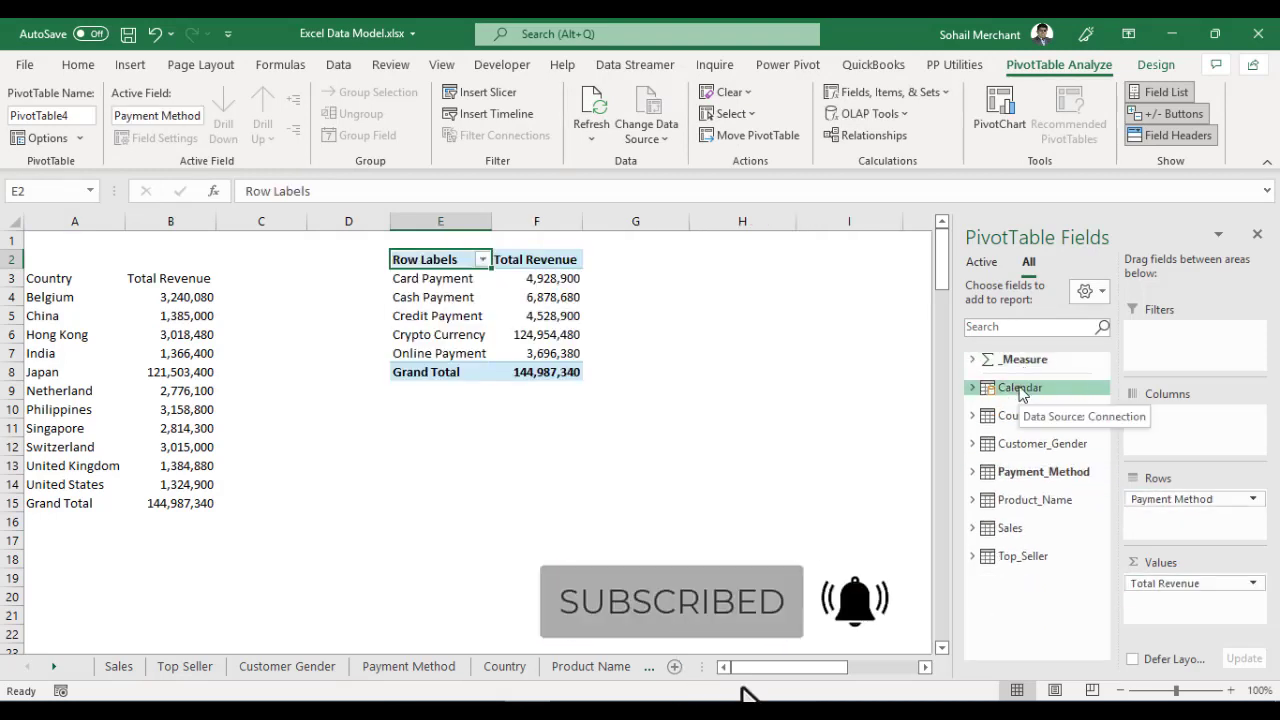
right_click(1020, 388)
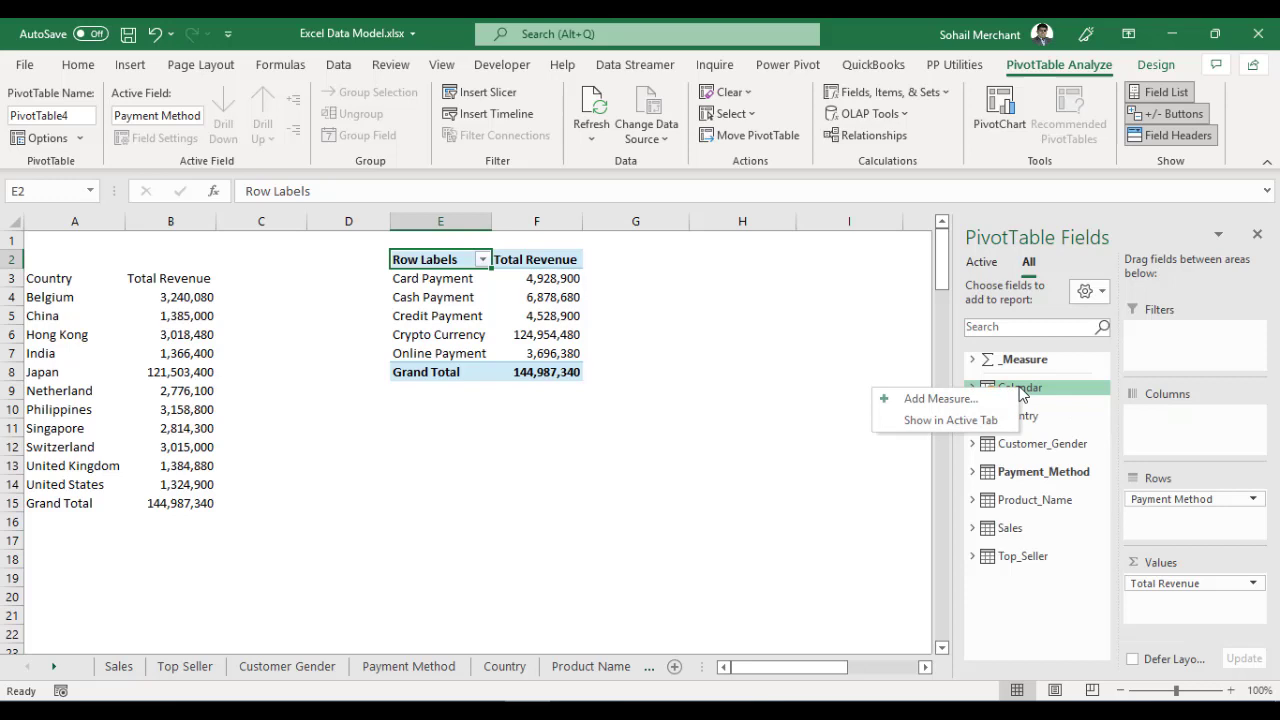
mouse_move(940, 398)
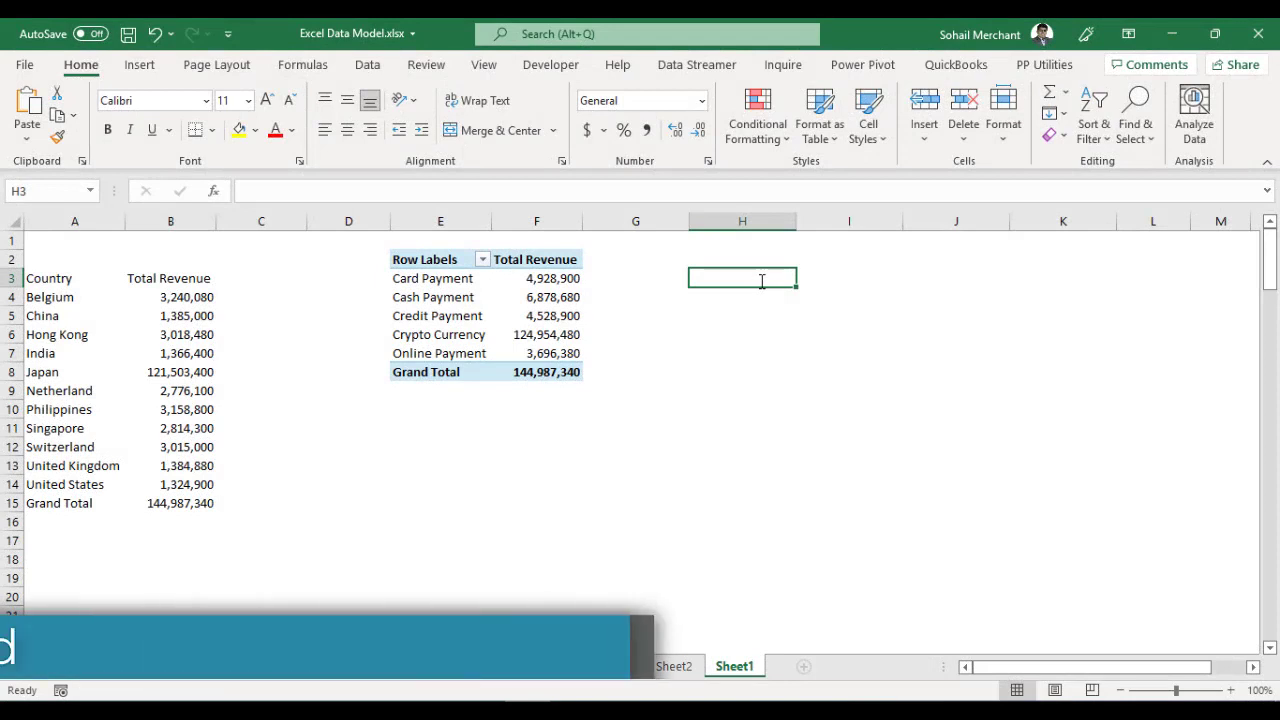
left_click(536, 316)
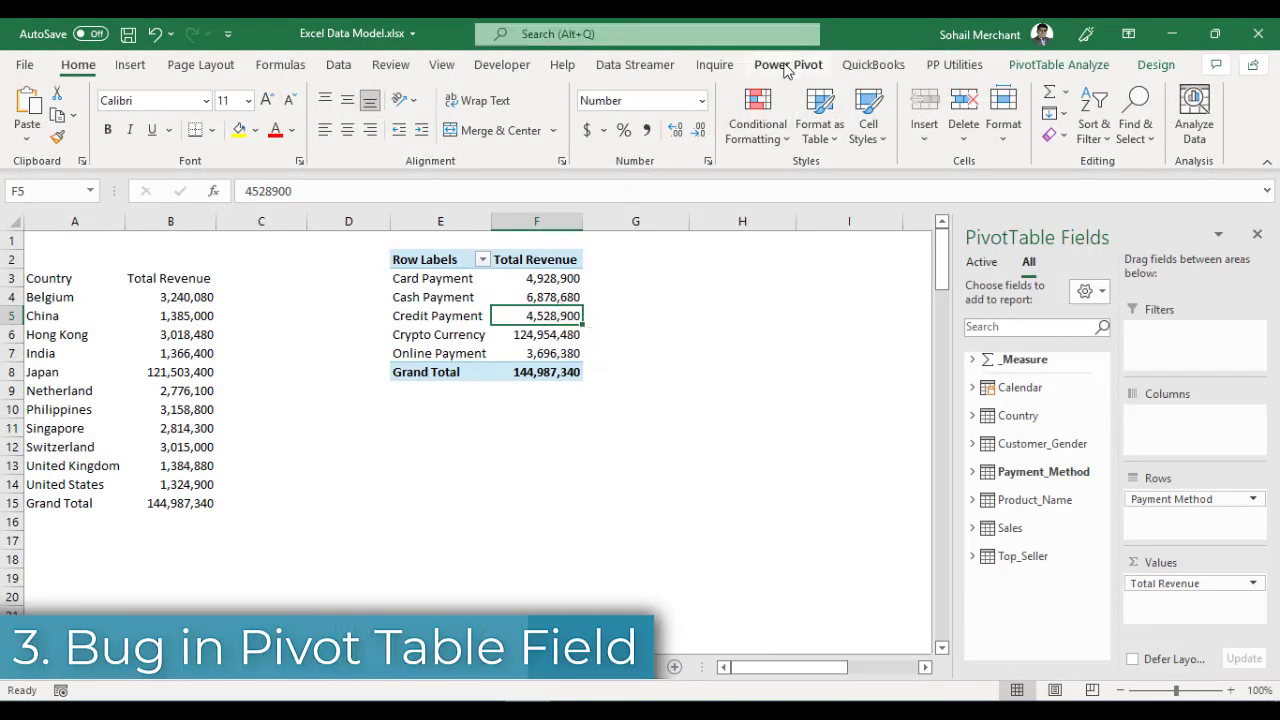
left_click(788, 64)
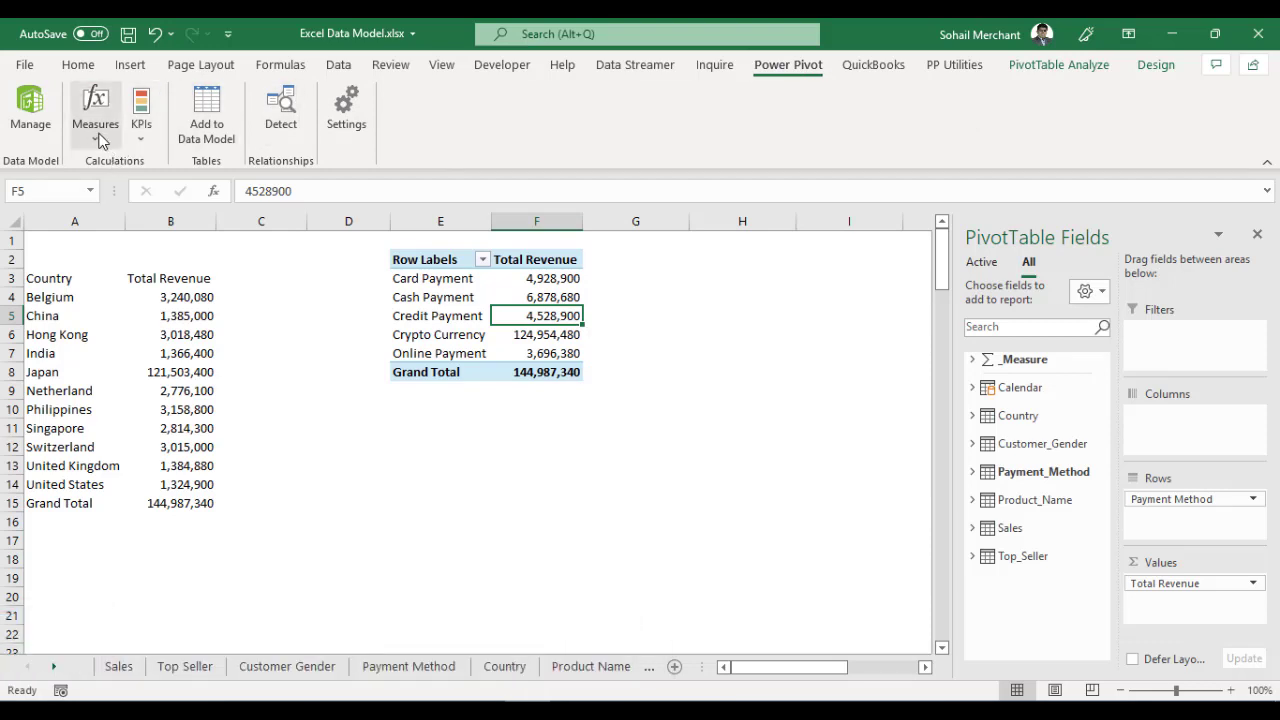
left_click(96, 110)
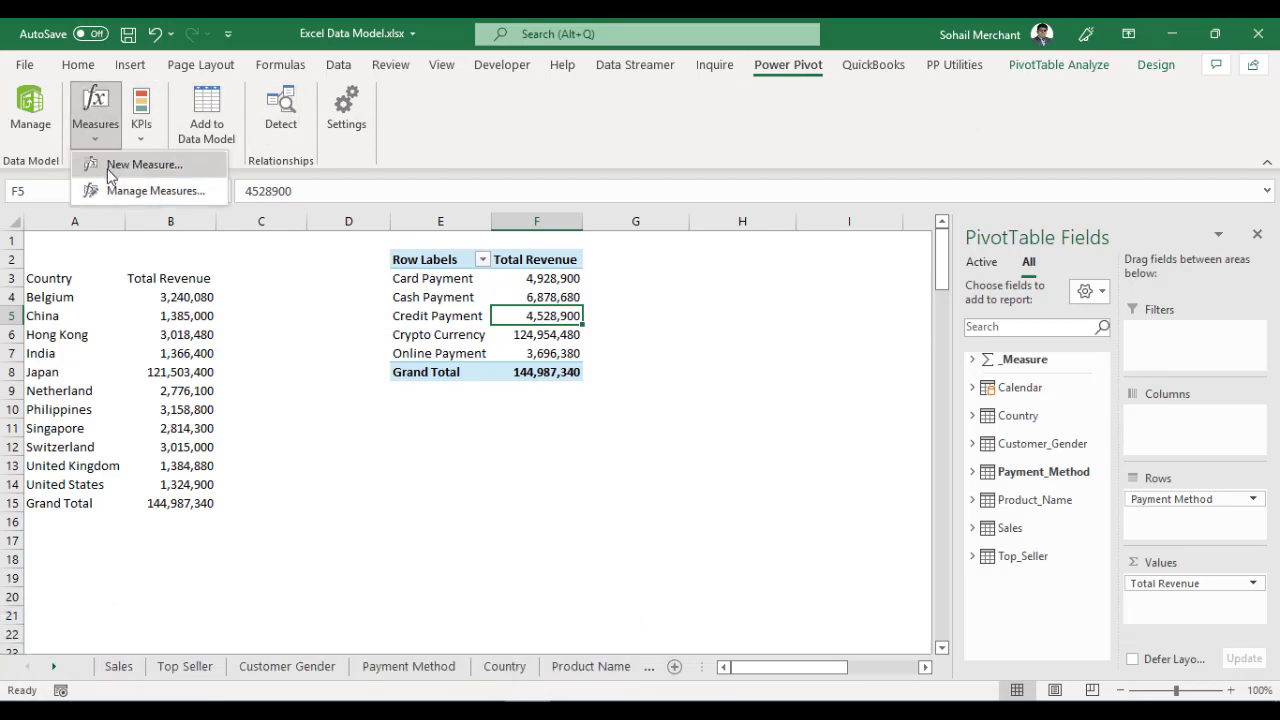
left_click(144, 164)
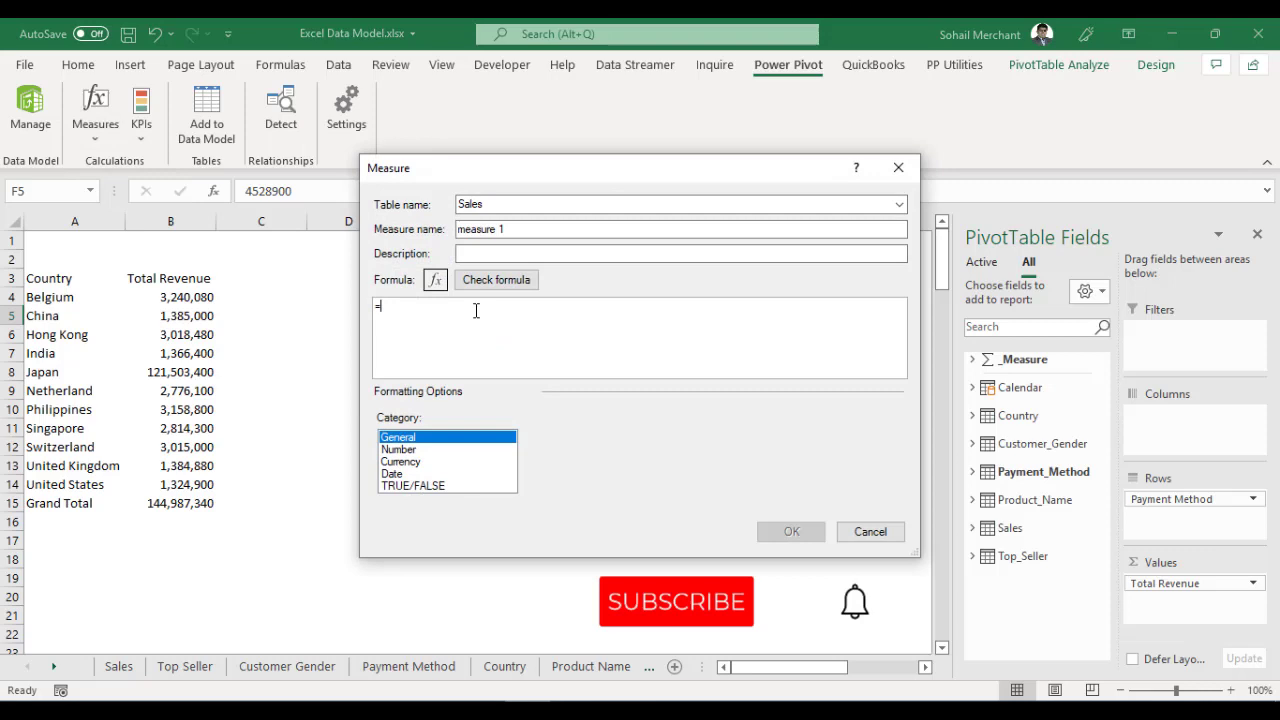
type("SUM")
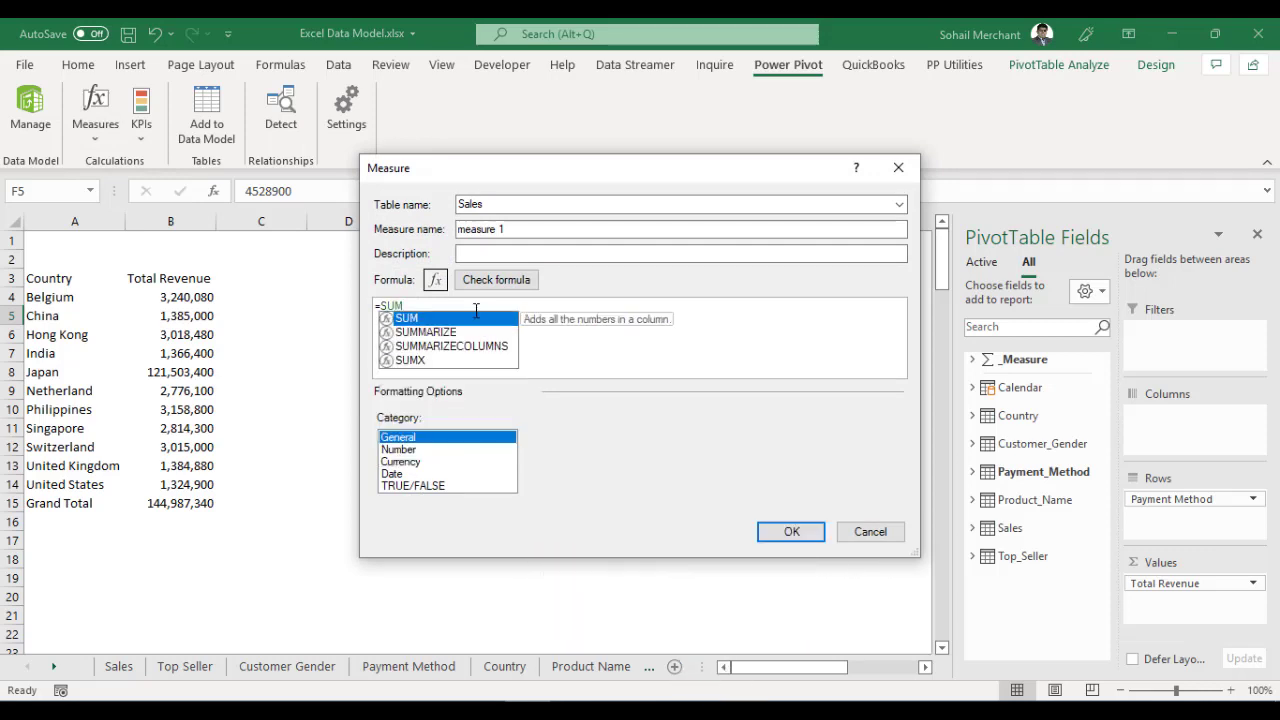
type("(")
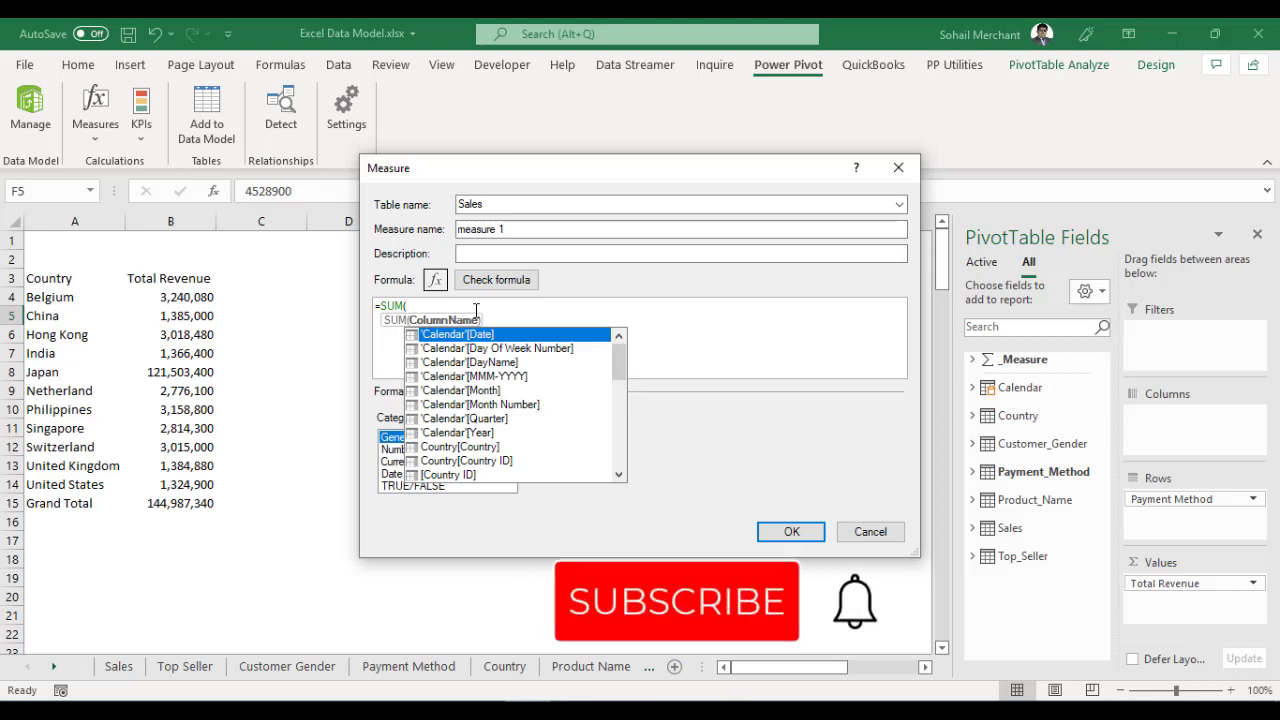
left_click(868, 532)
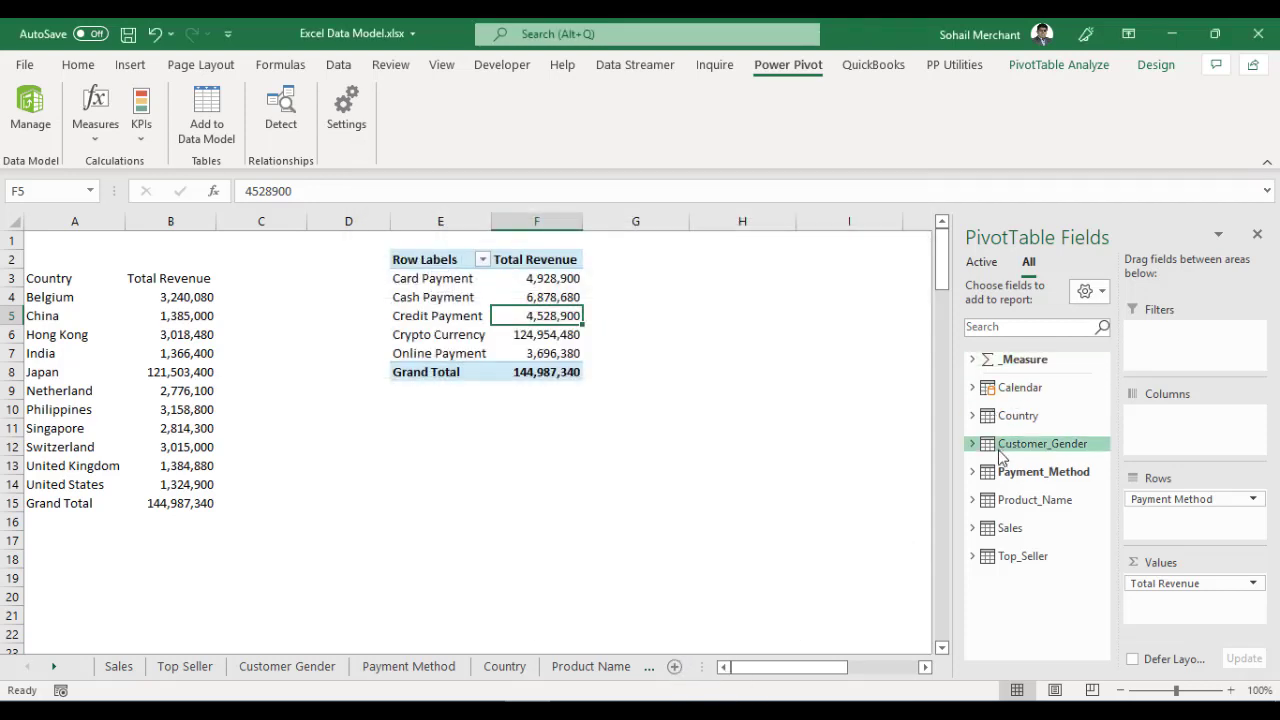
mouse_move(1042, 444)
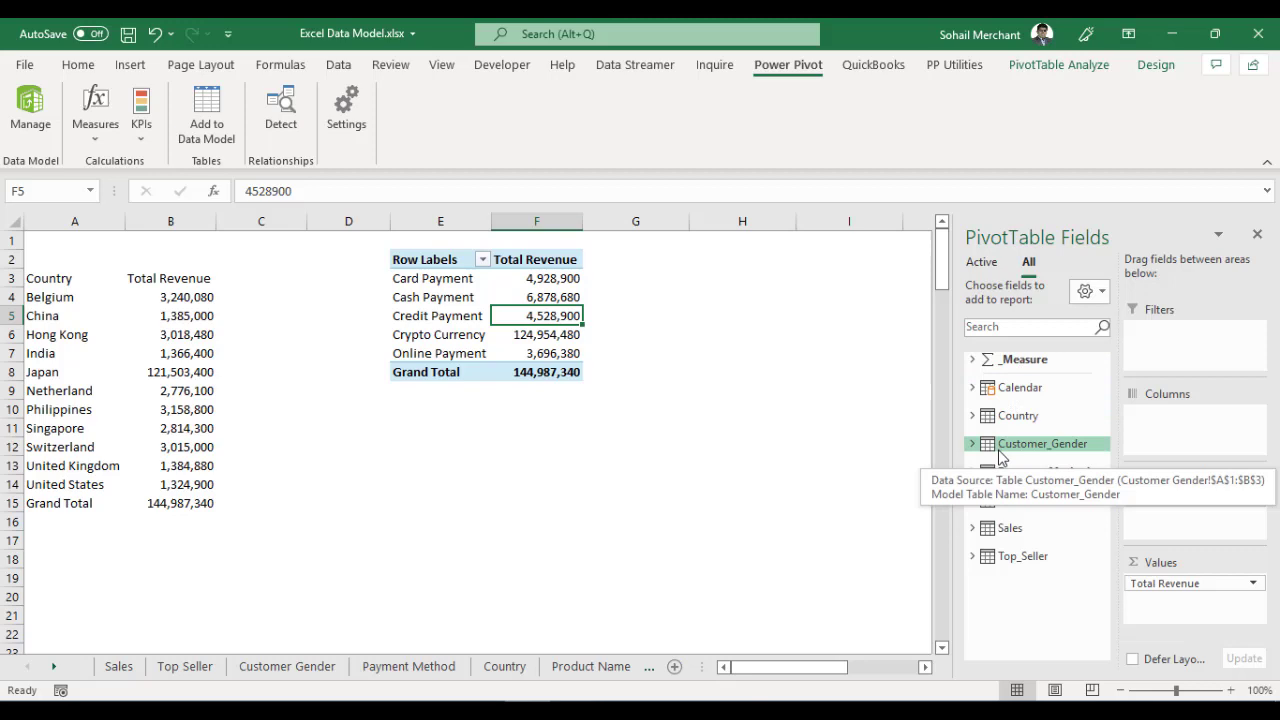
right_click(1040, 444)
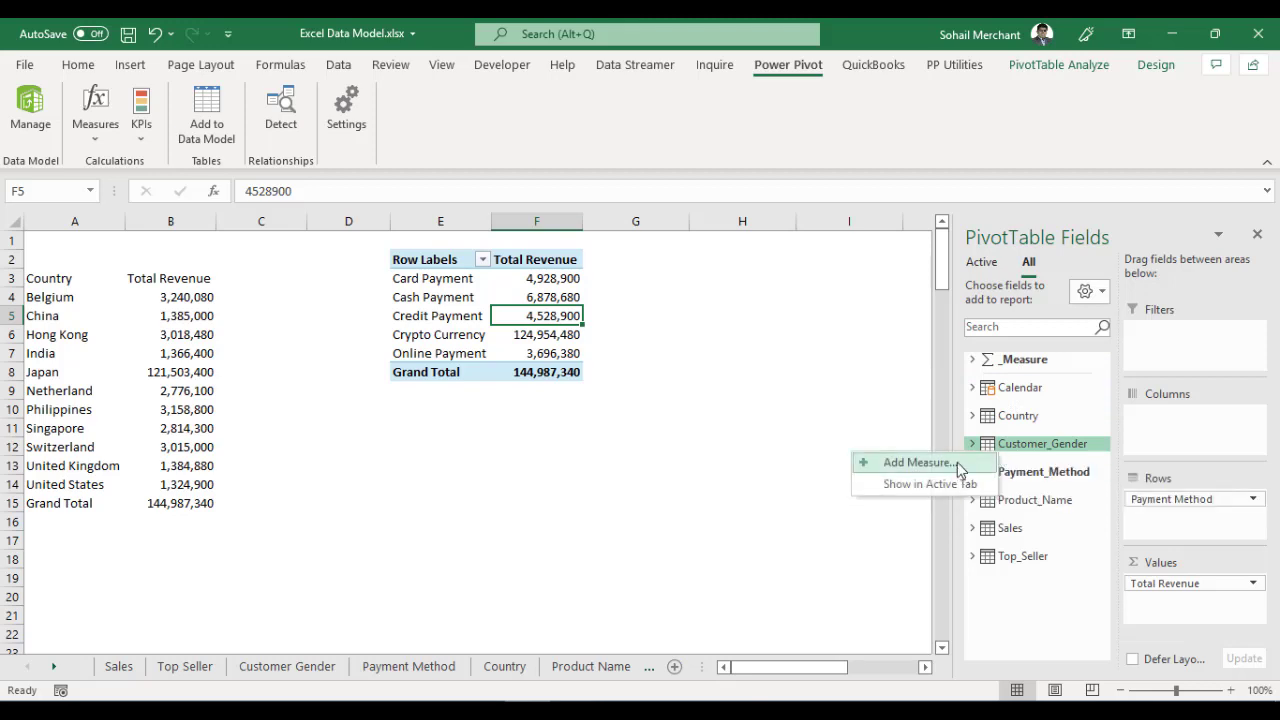
left_click(916, 462)
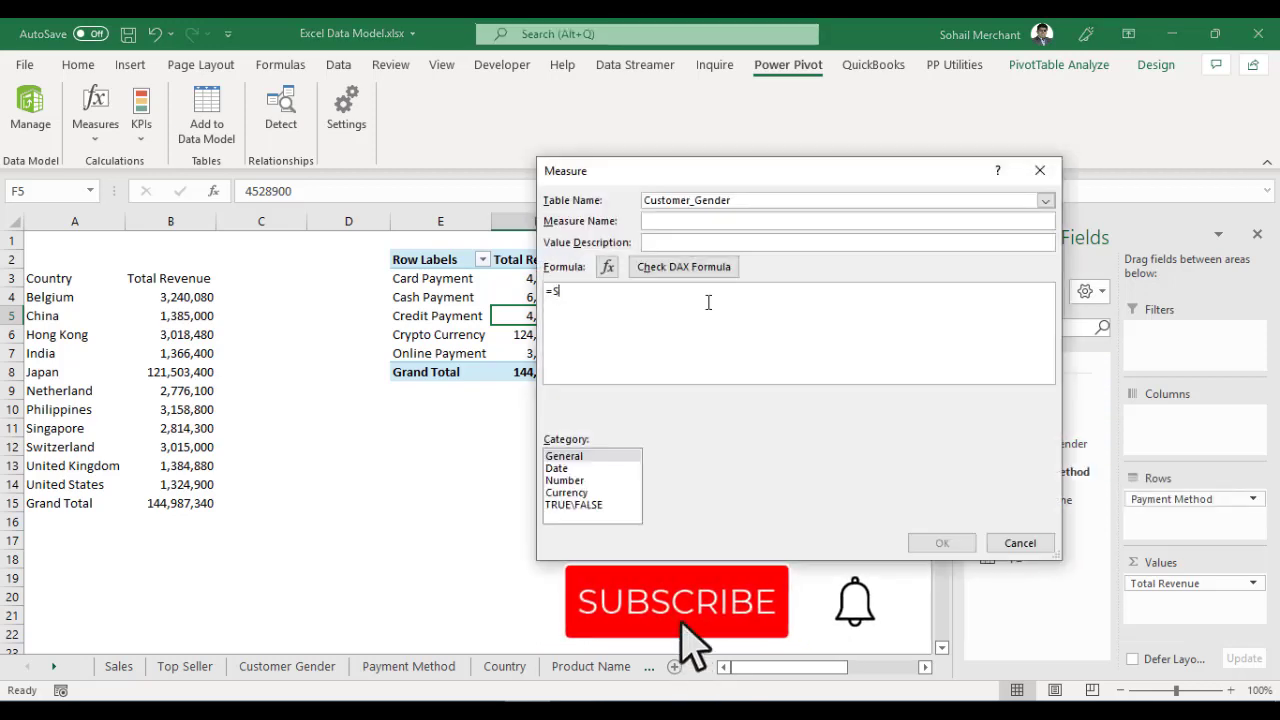
type("UM(")
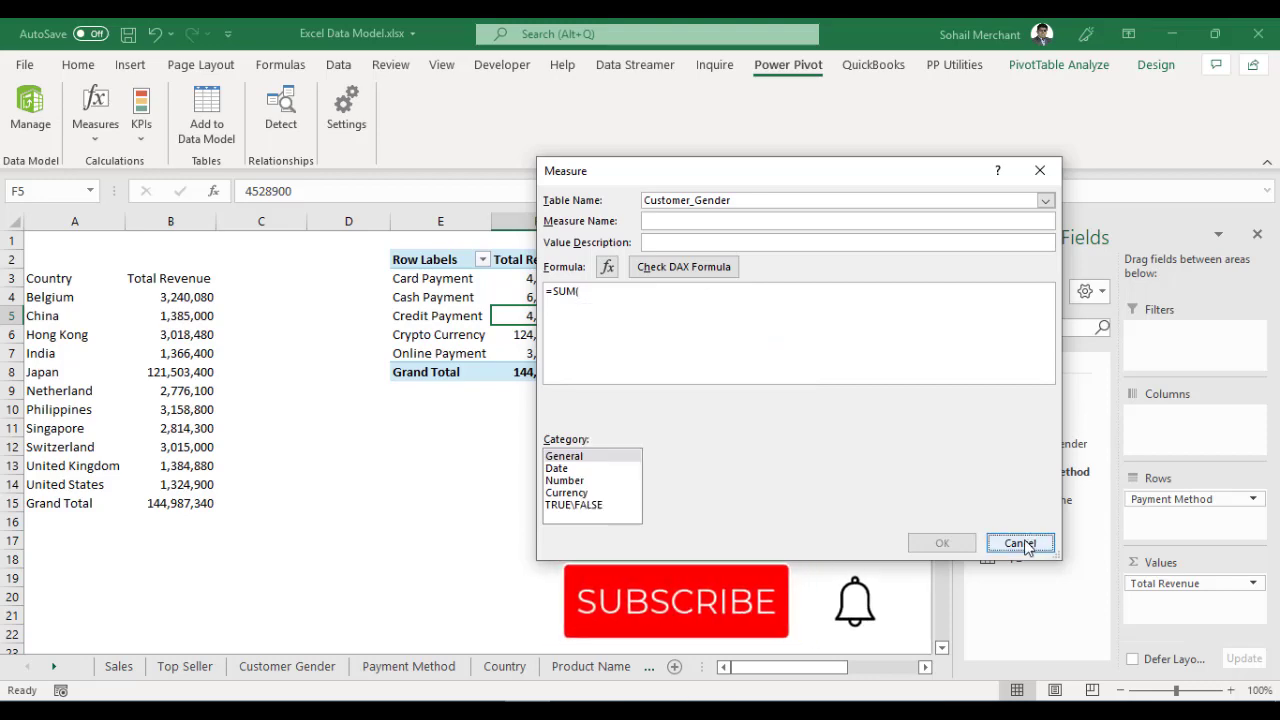
left_click(1020, 544)
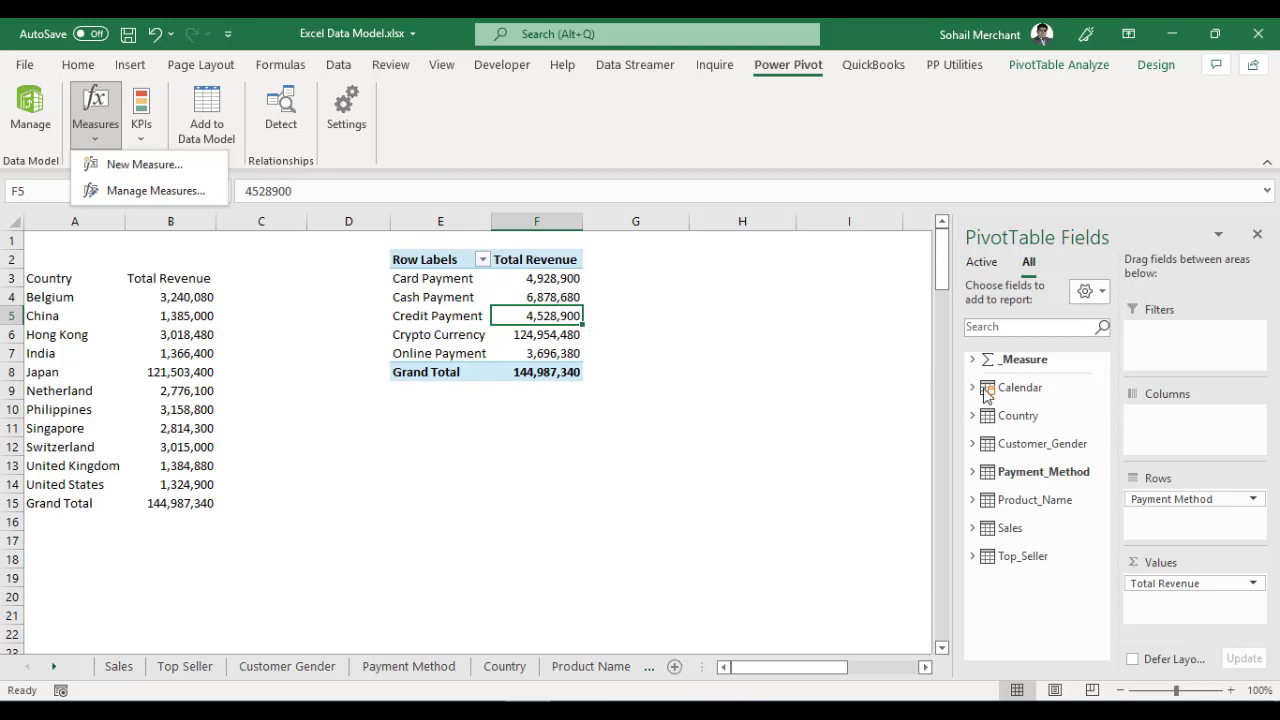
- Show countries in rows filtered to the top 5 by Total Revenue, totalling 133,935,760
left_click(972, 360)
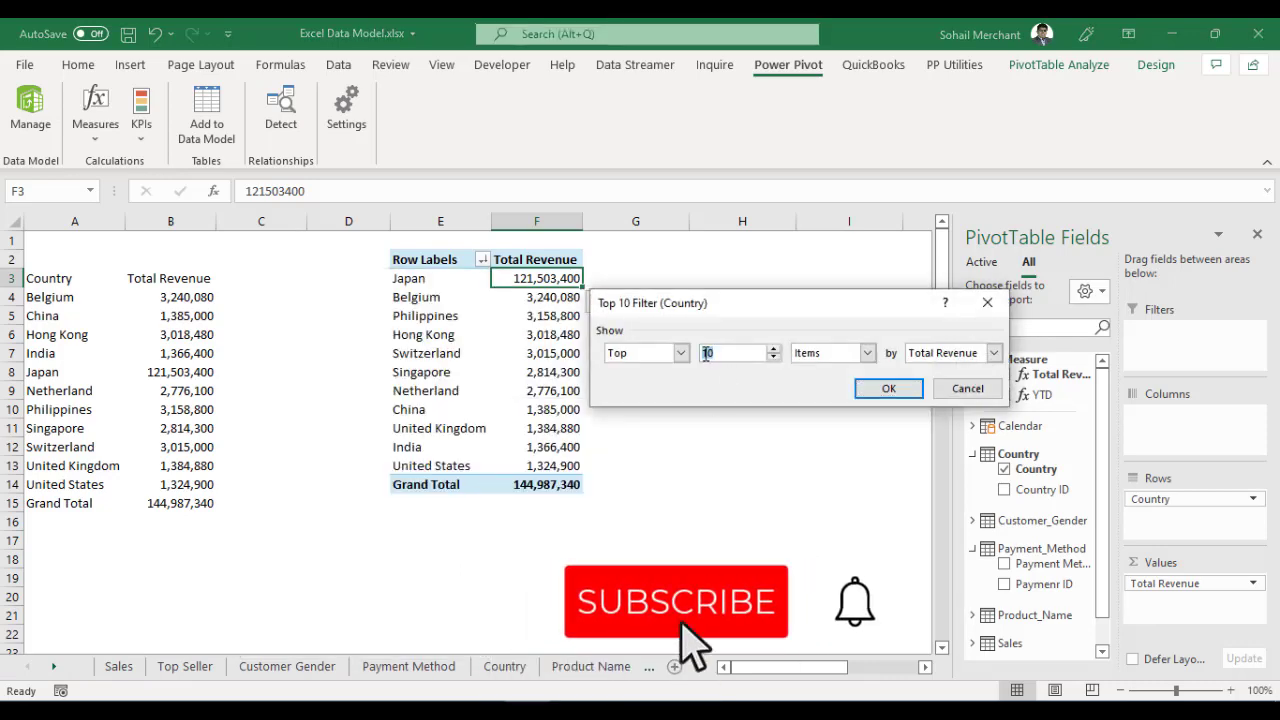
left_click(888, 388)
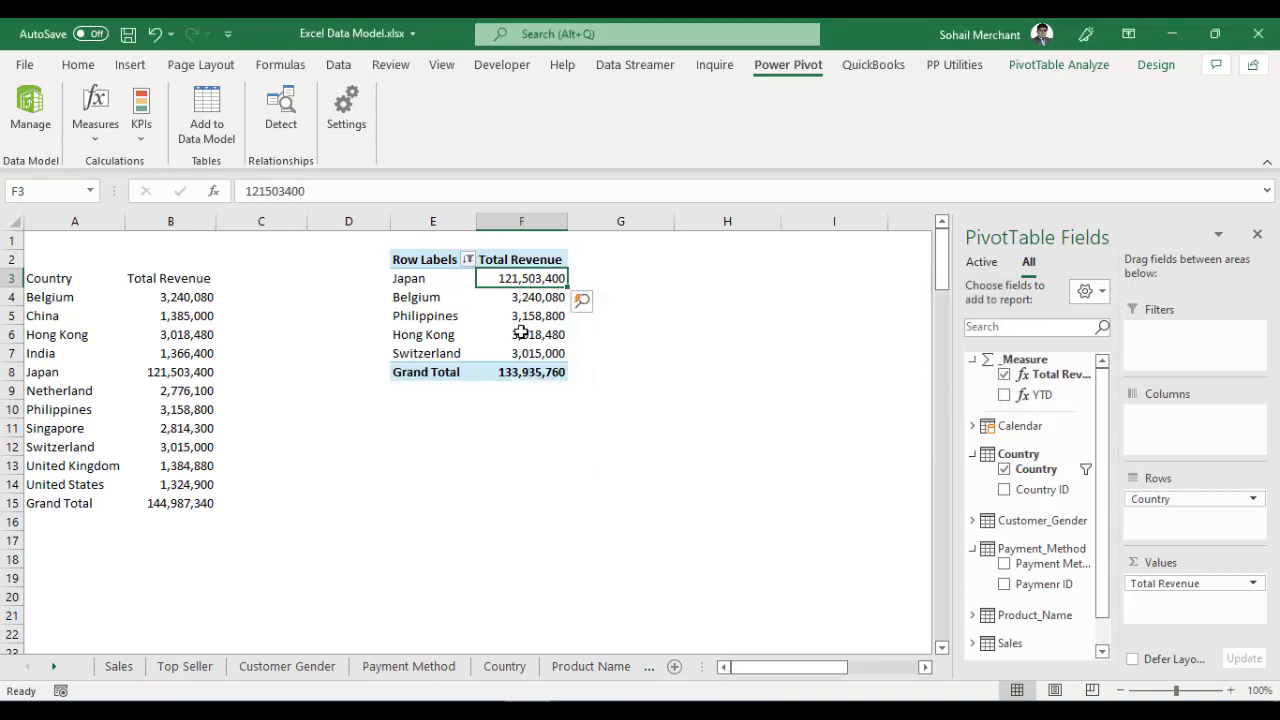
mouse_move(520, 296)
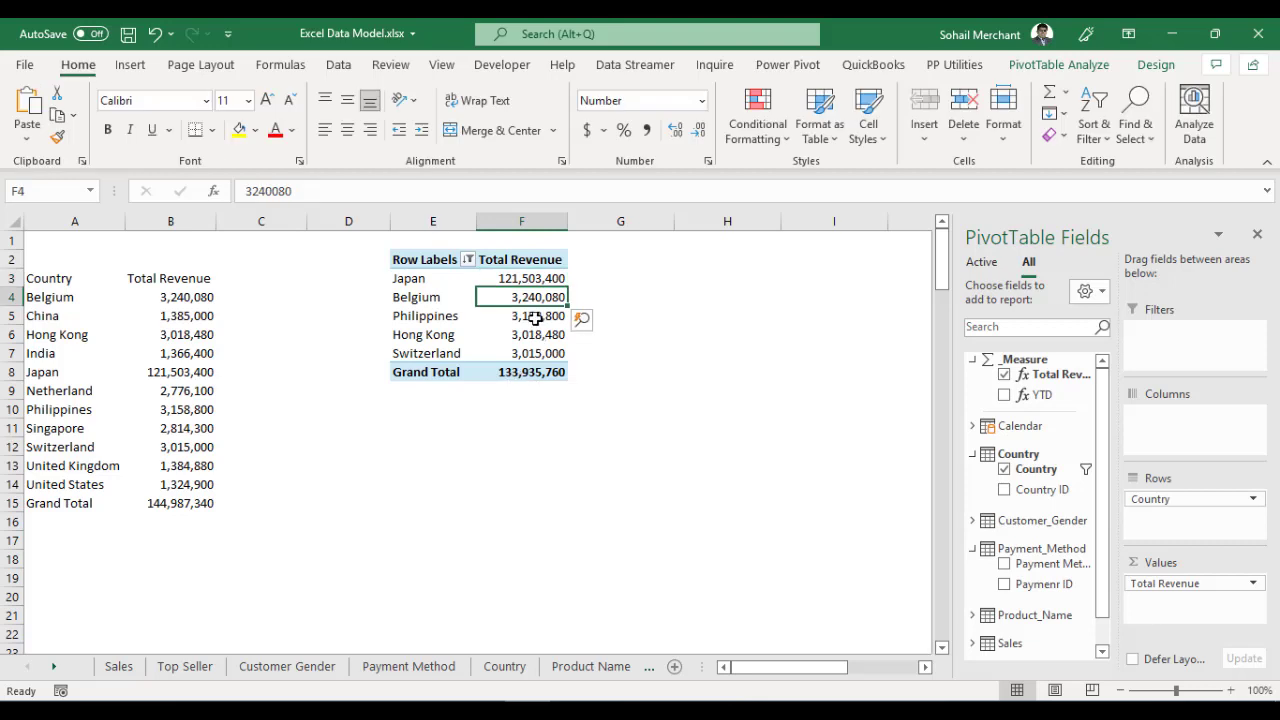
- Include filtered-out items in totals so the grand total reads 144,987,340
left_click(1156, 64)
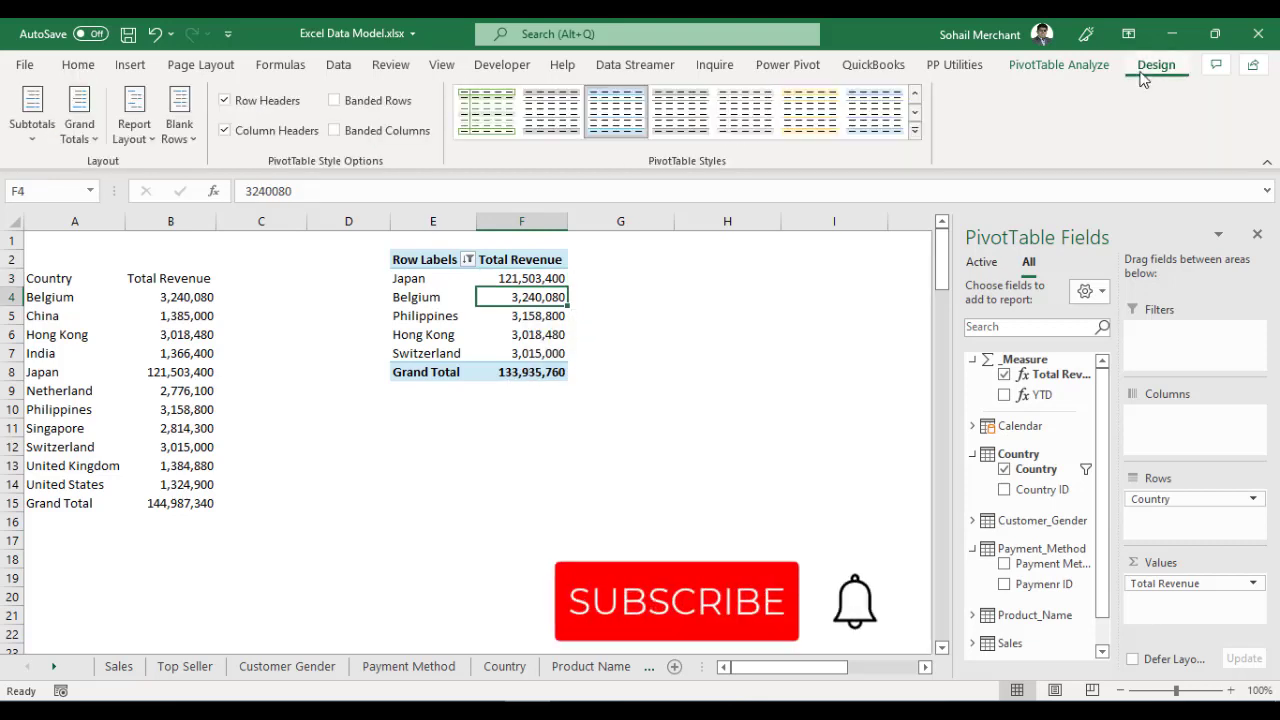
left_click(32, 110)
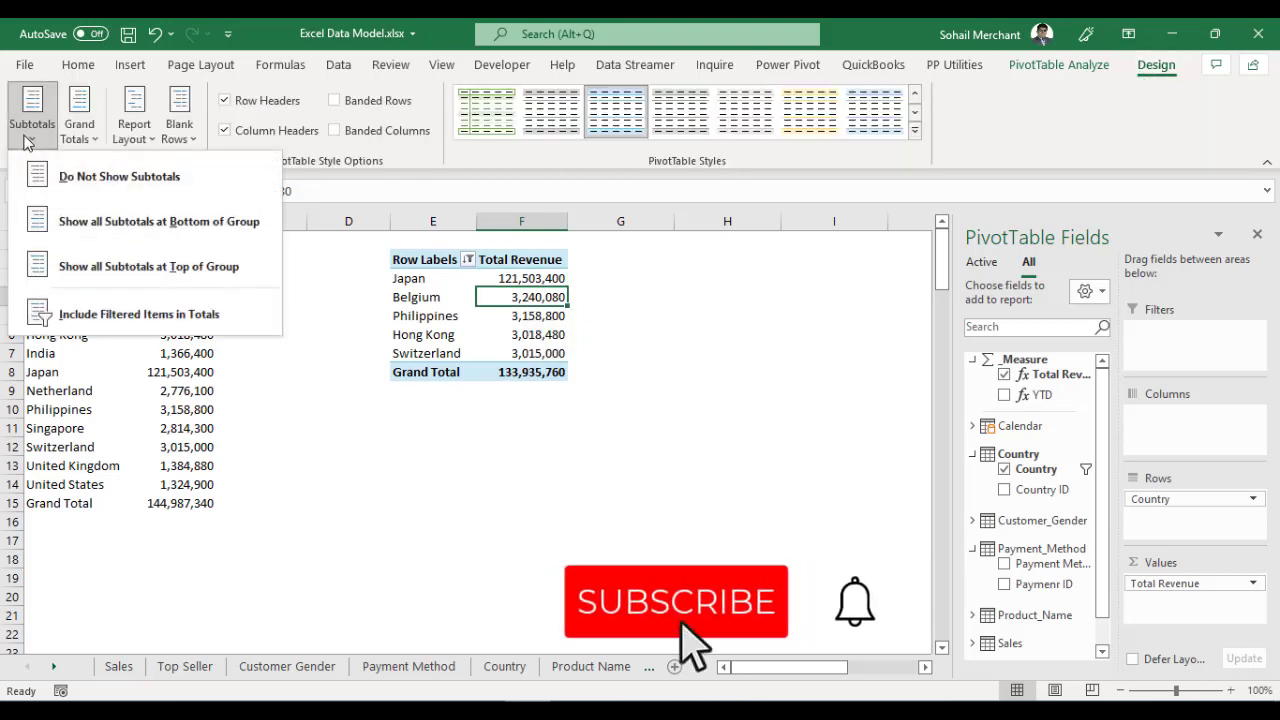
mouse_move(84, 320)
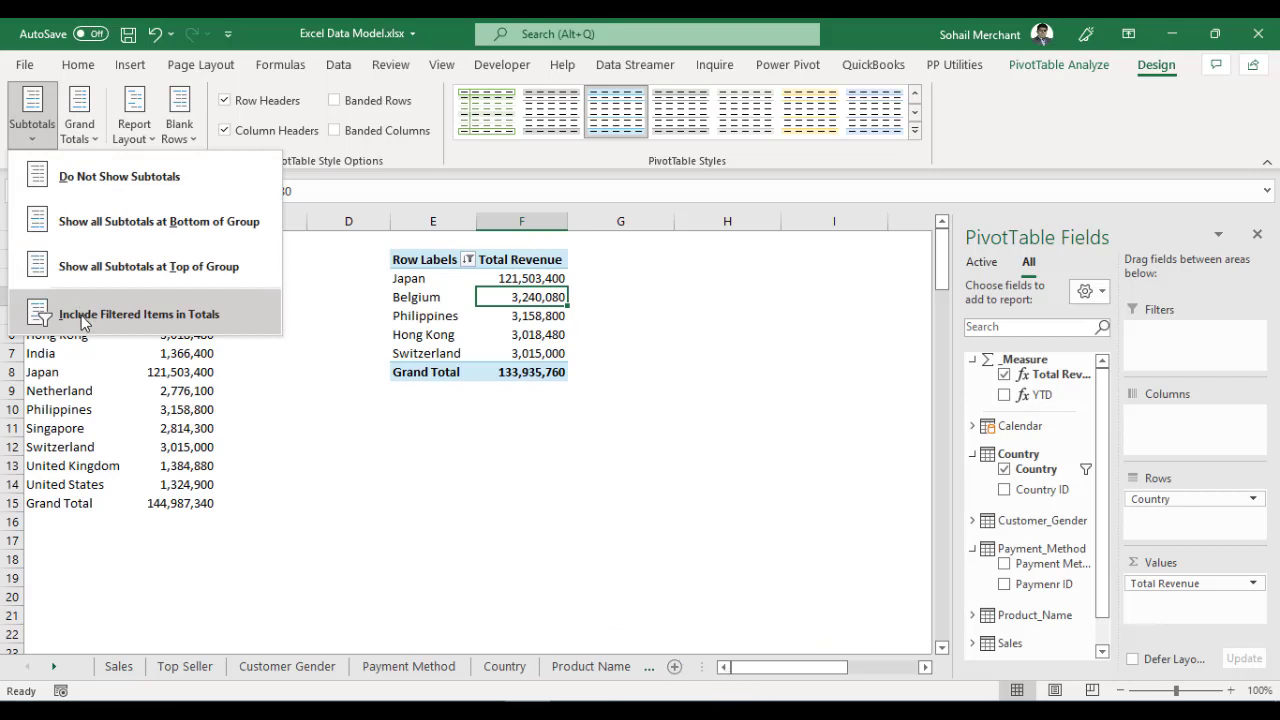
left_click(140, 312)
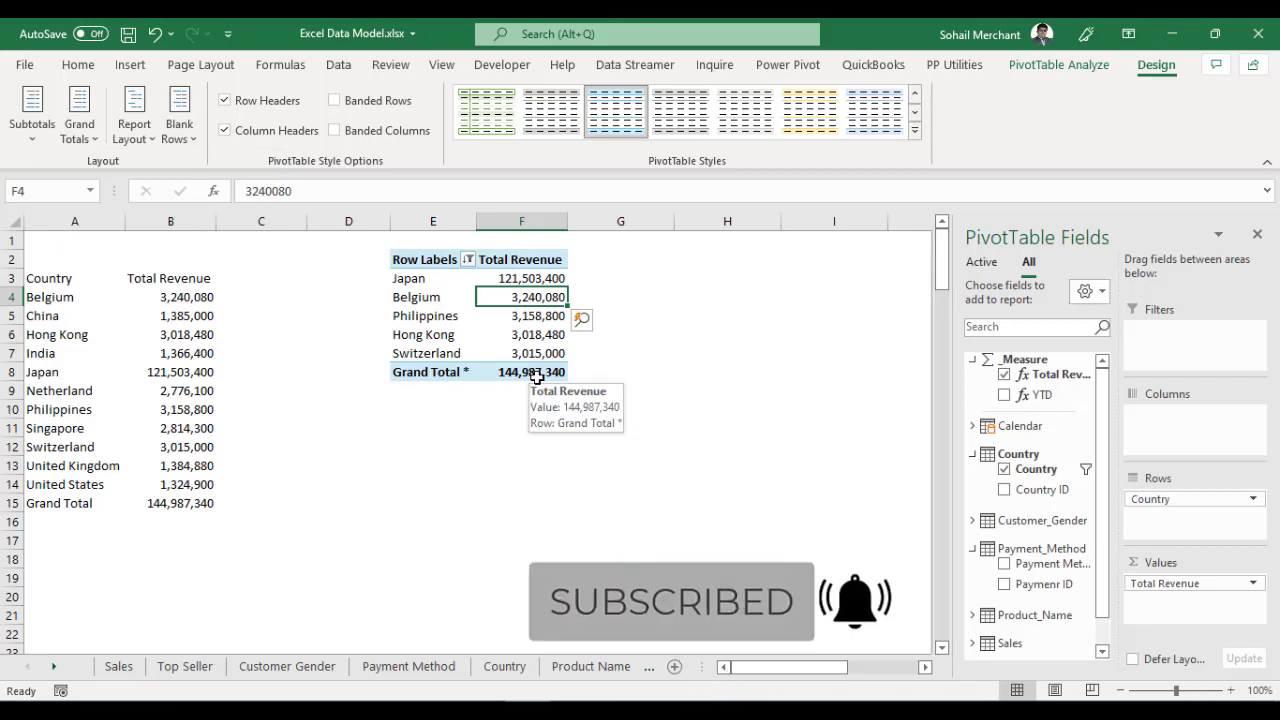
mouse_move(528, 292)
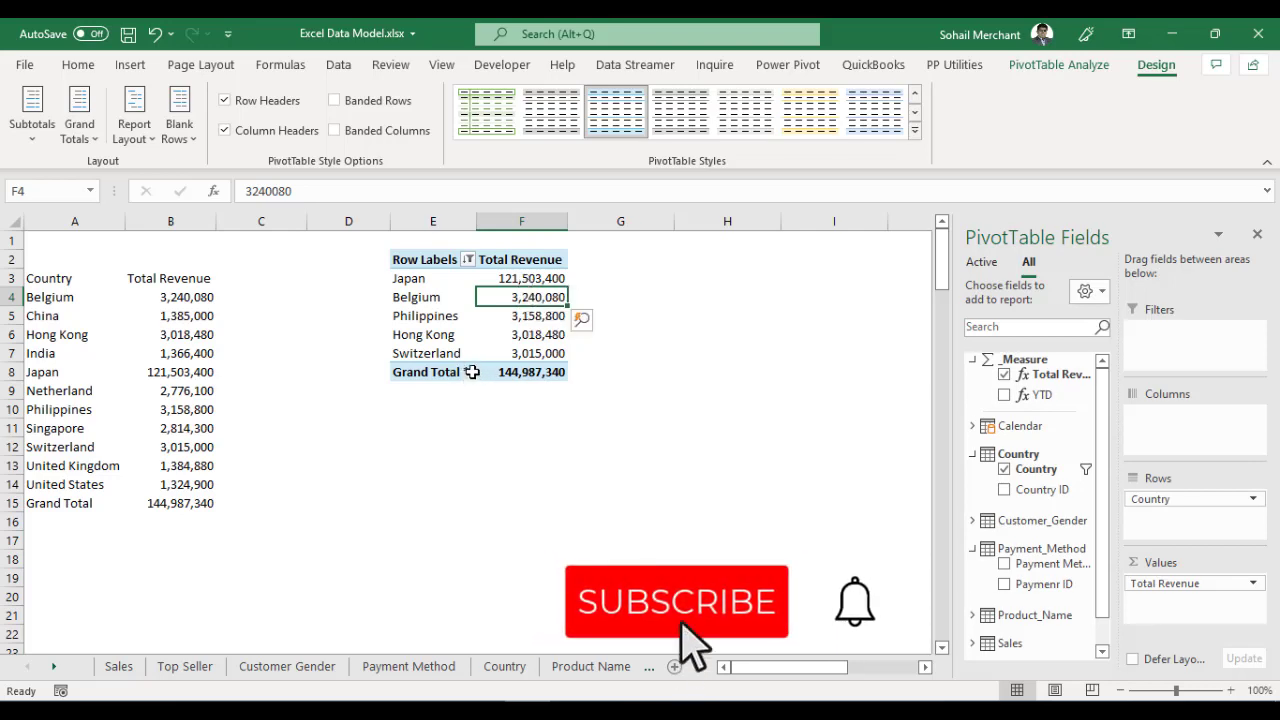
left_click(676, 600)
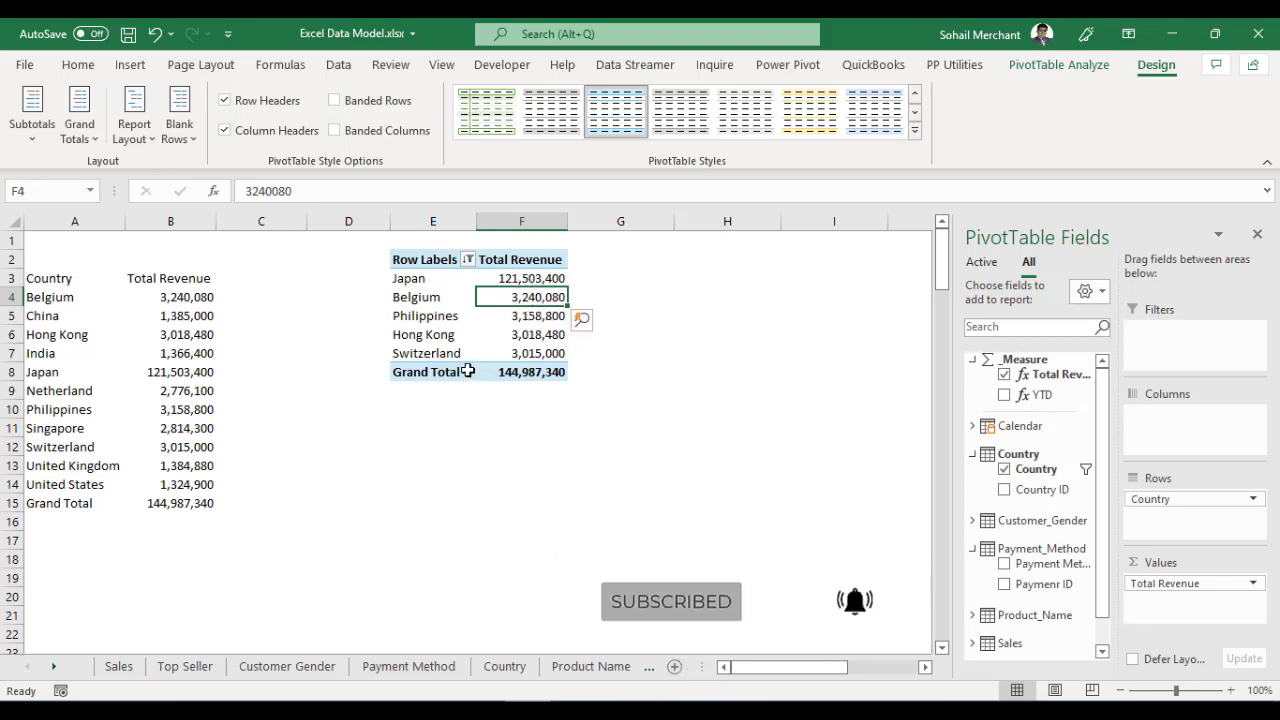
- Turn off 'Mark totals with *' in PivotTable Options so Grand Total loses its asterisk
right_click(432, 370)
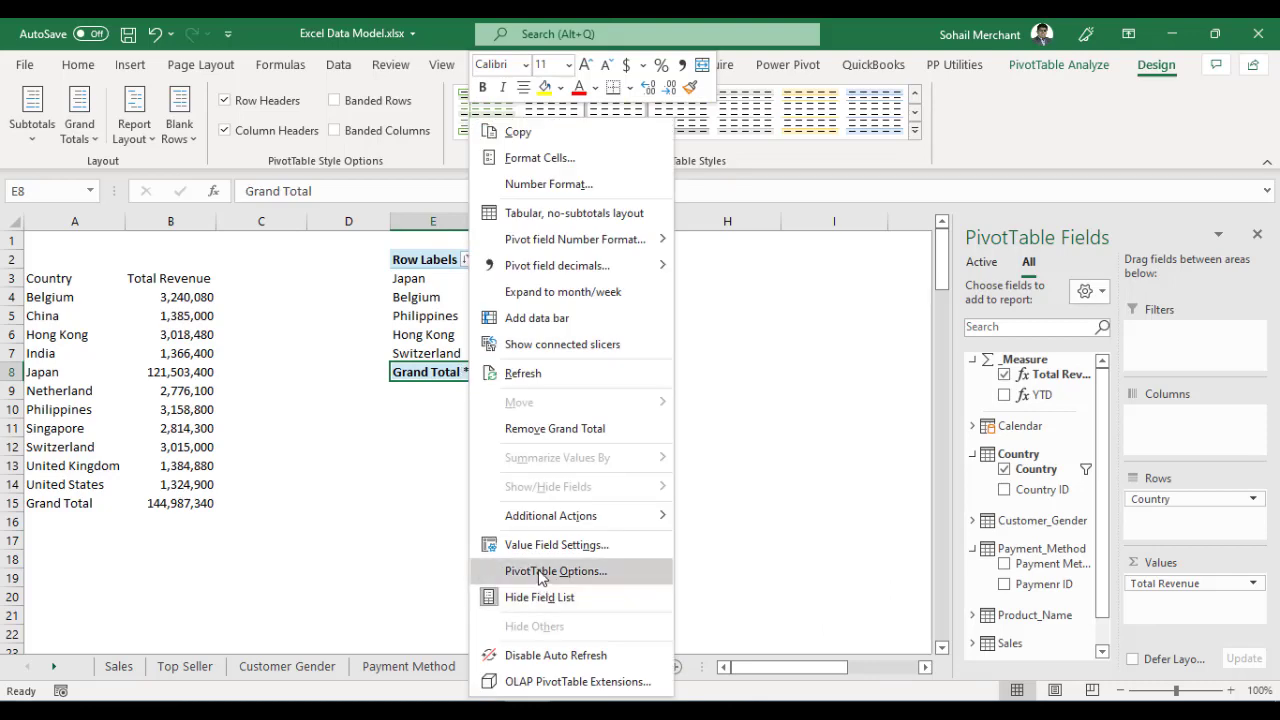
left_click(556, 570)
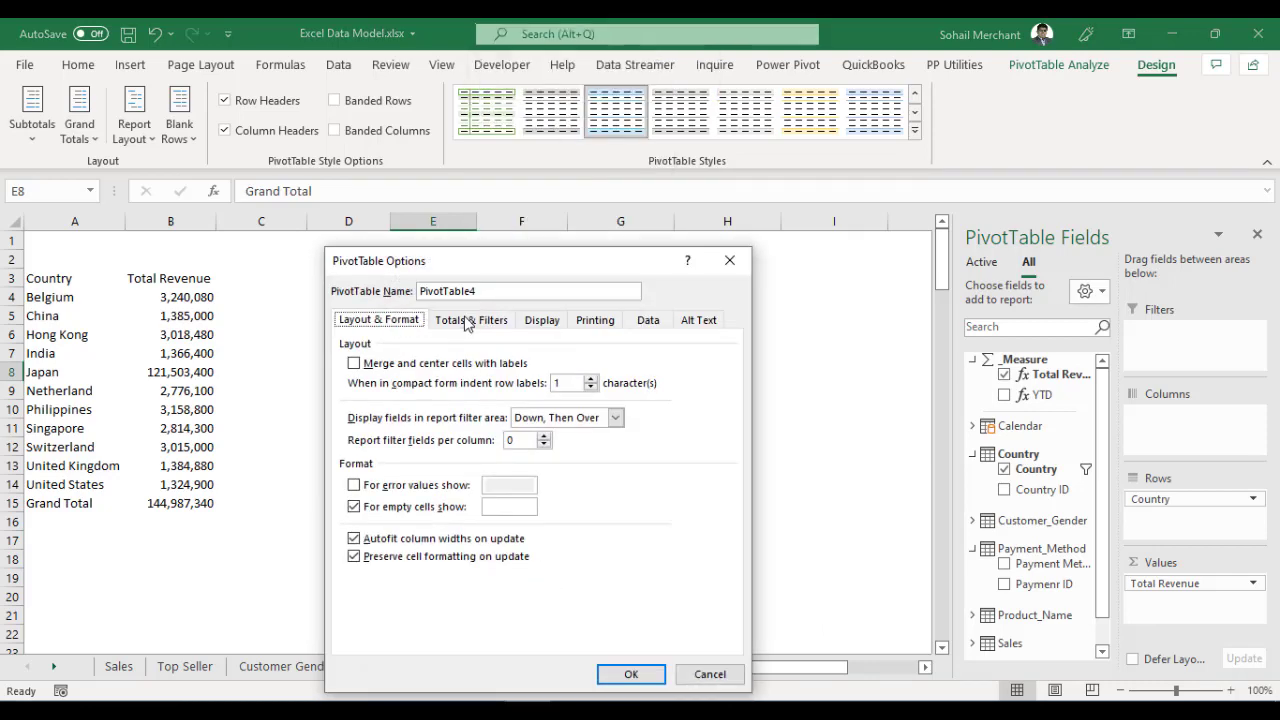
left_click(472, 320)
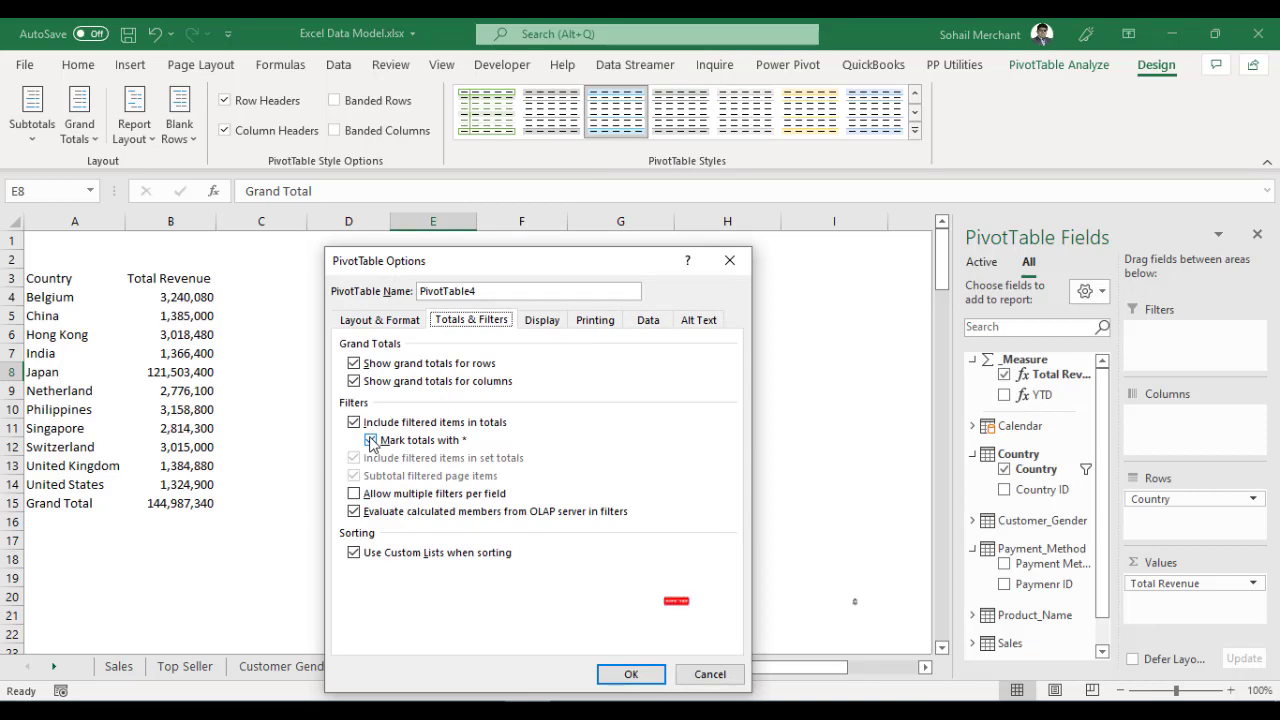
left_click(630, 674)
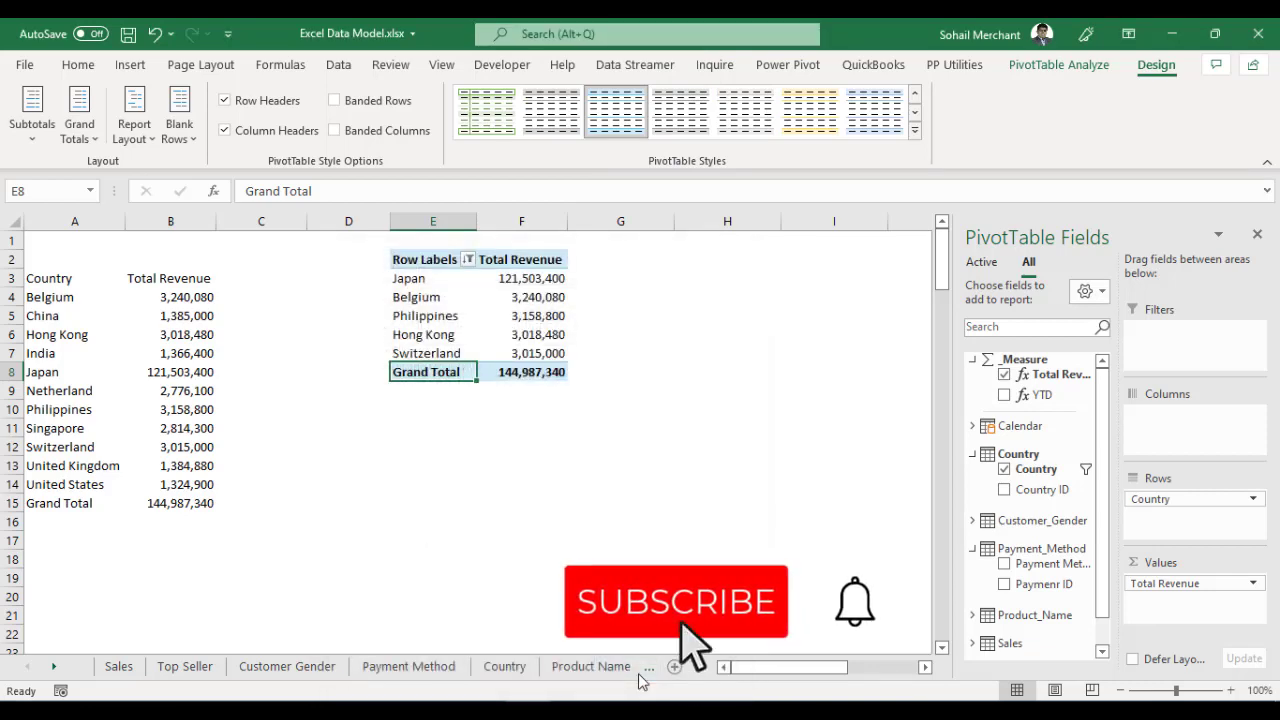
mouse_move(520, 370)
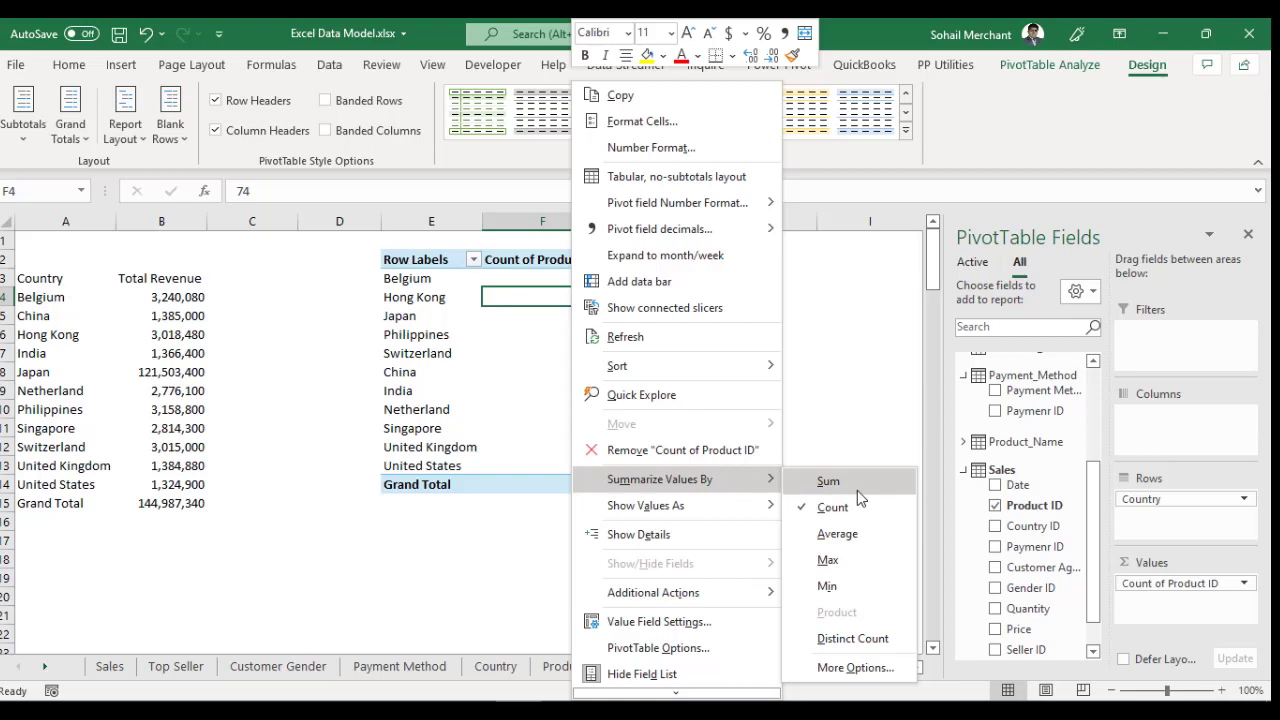
mouse_move(852, 638)
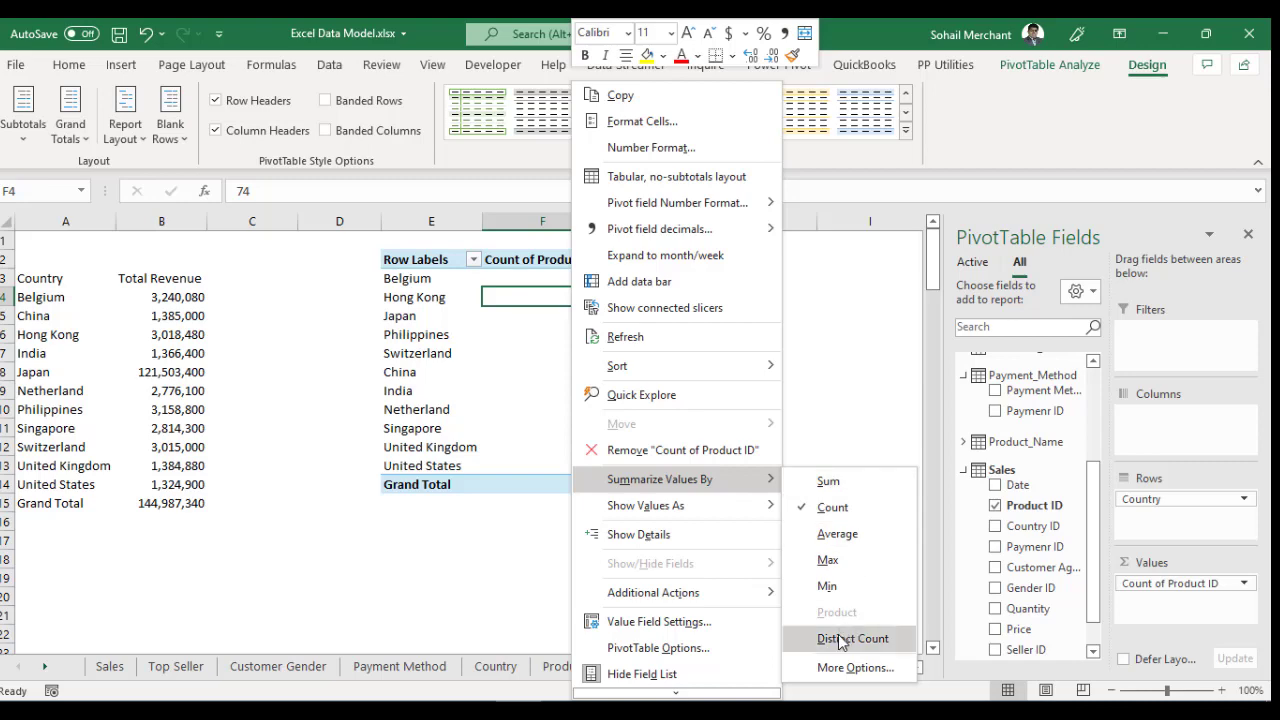
- Summarize Product ID as a Distinct Count, giving 11 for every country
left_click(852, 638)
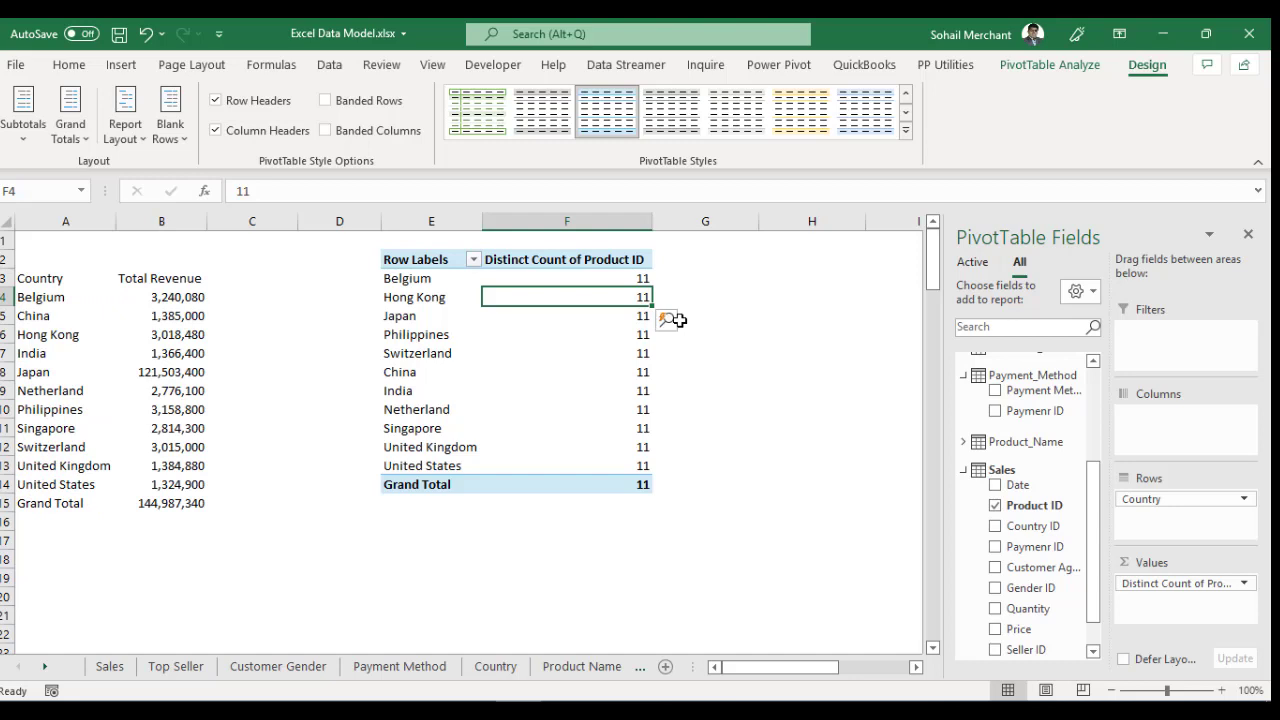
mouse_move(618, 294)
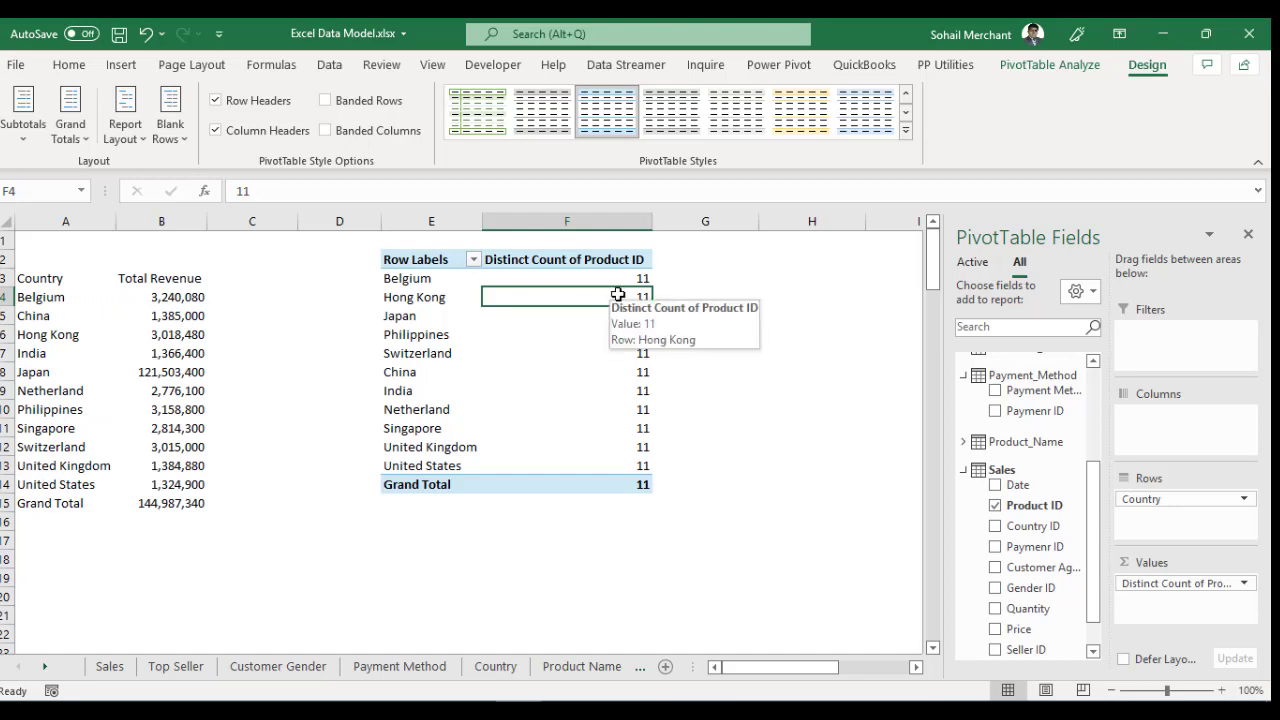
- Review and reopen the Value Field Settings for Distinct Count of Product ID
left_click(1242, 584)
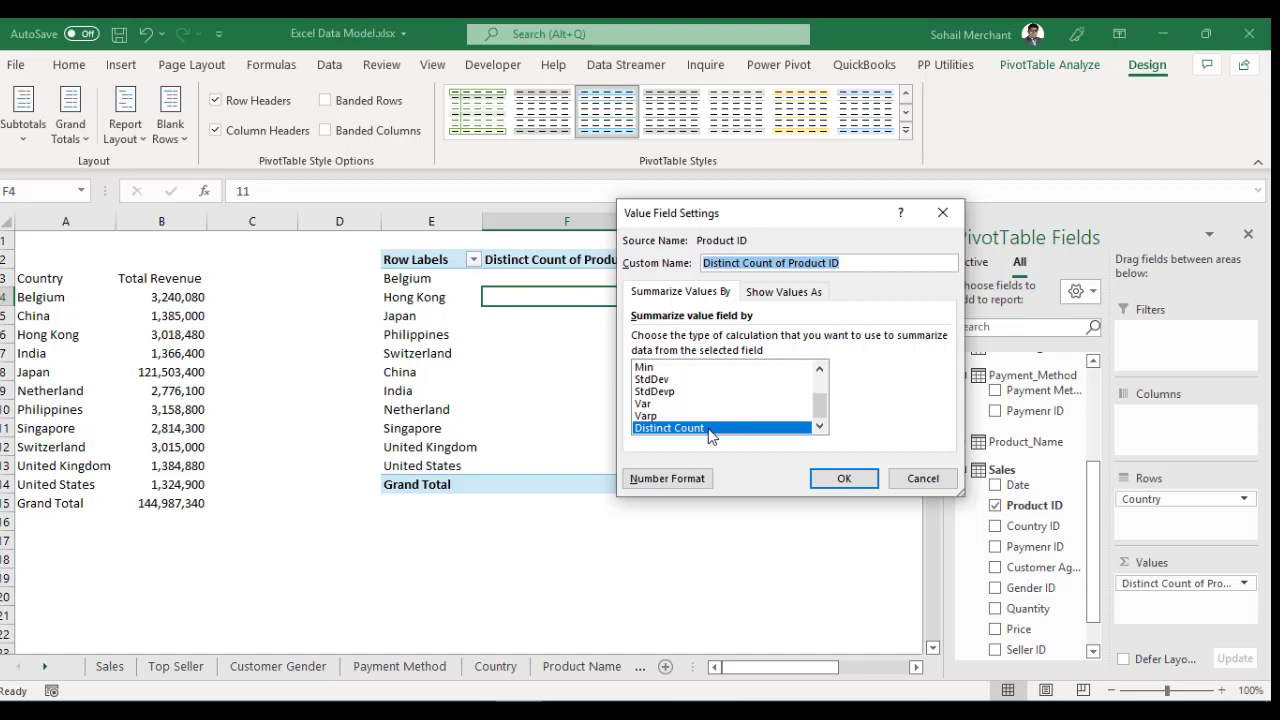
left_click(844, 478)
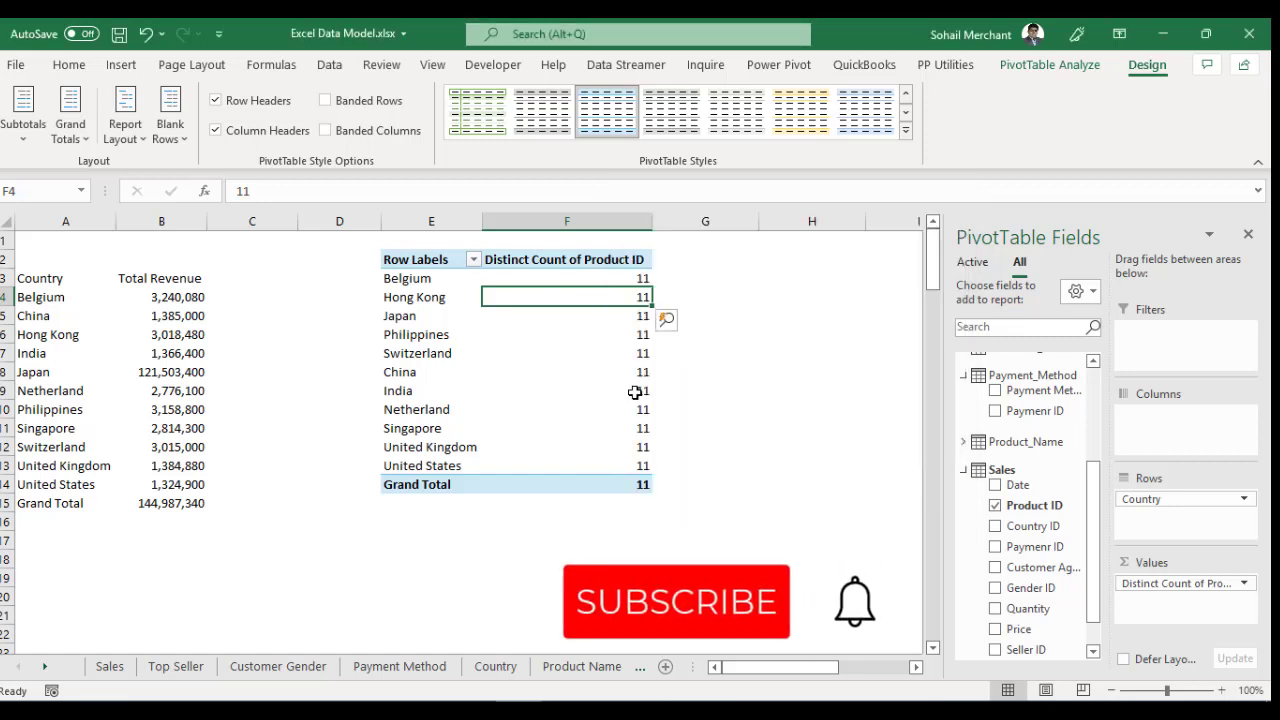
mouse_move(636, 390)
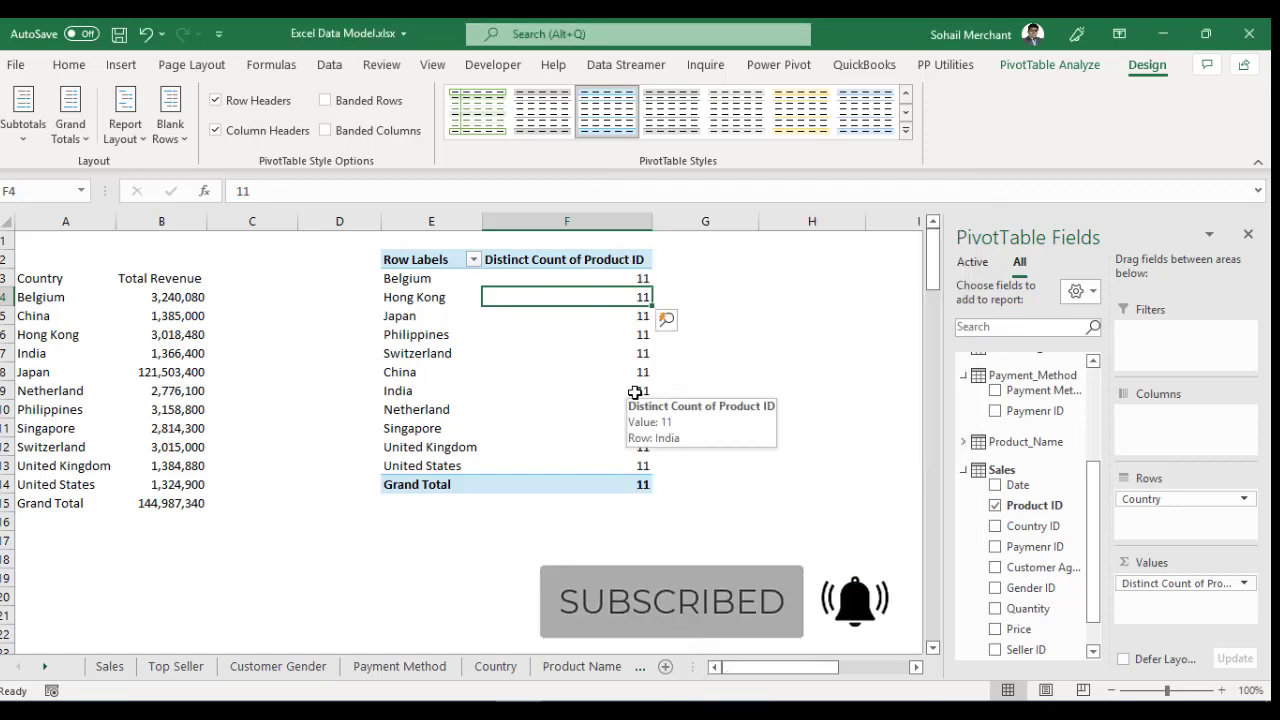
left_click(1048, 64)
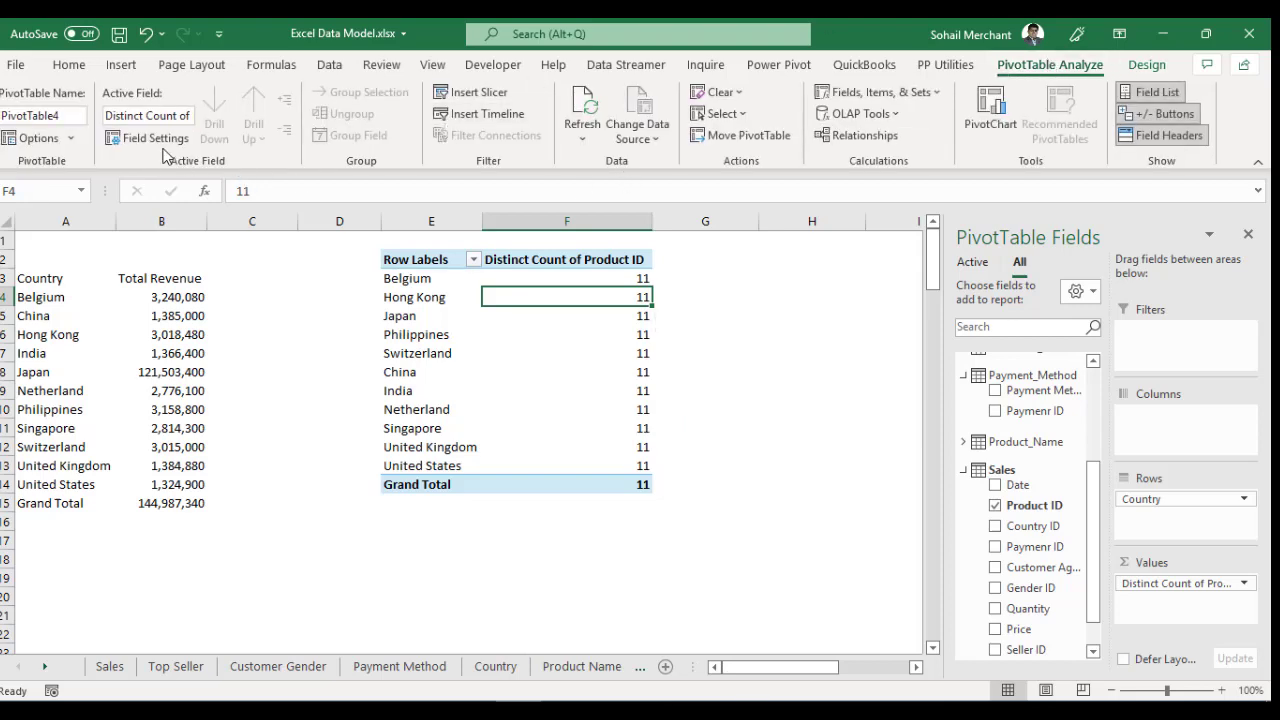
left_click(152, 138)
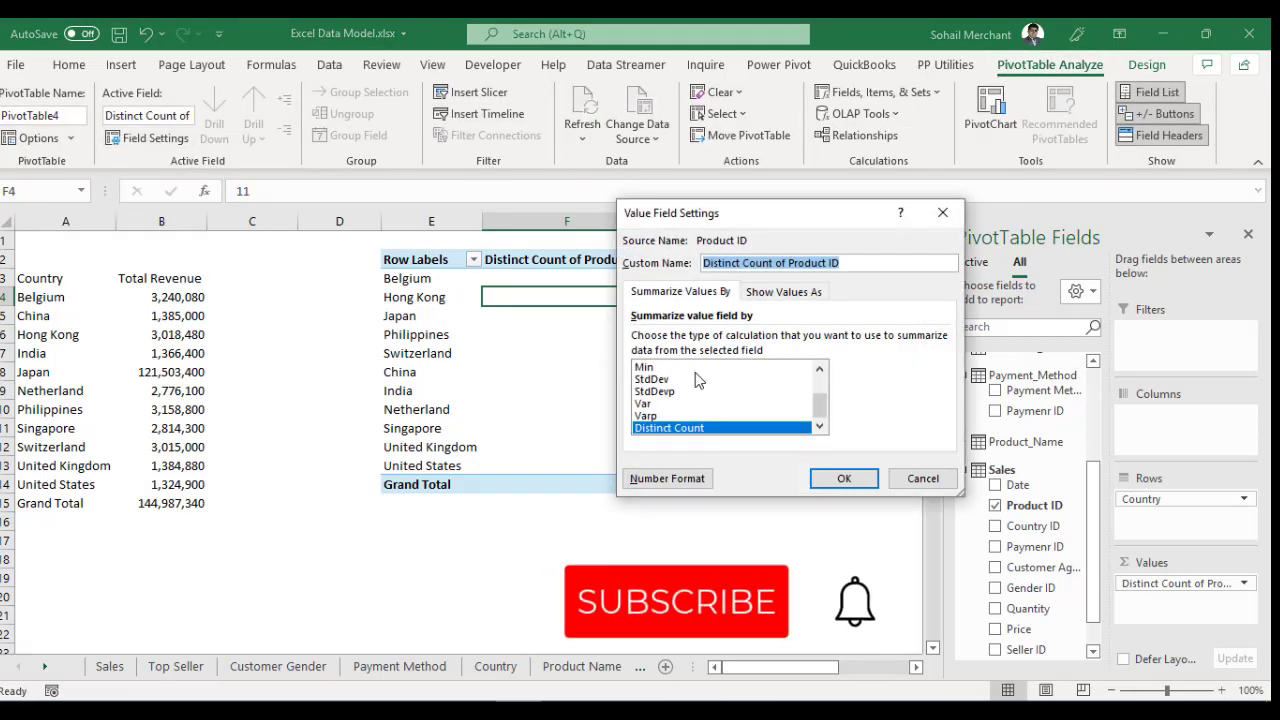